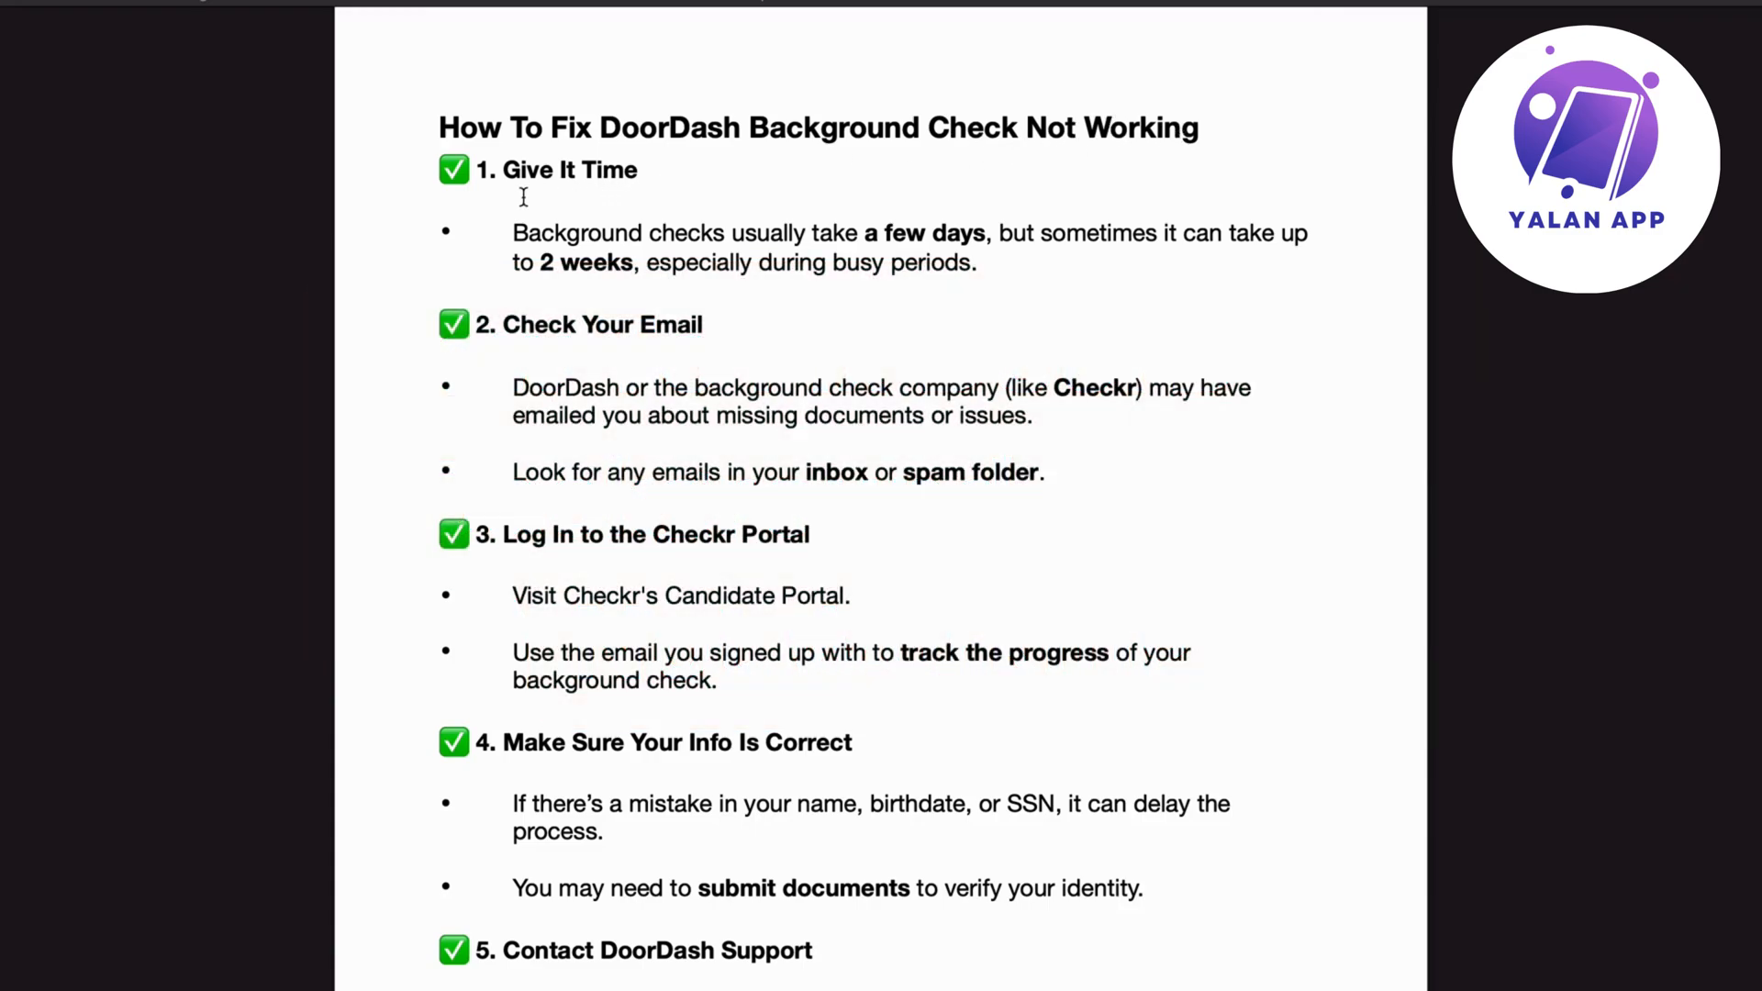
pyautogui.moveTo(544, 246)
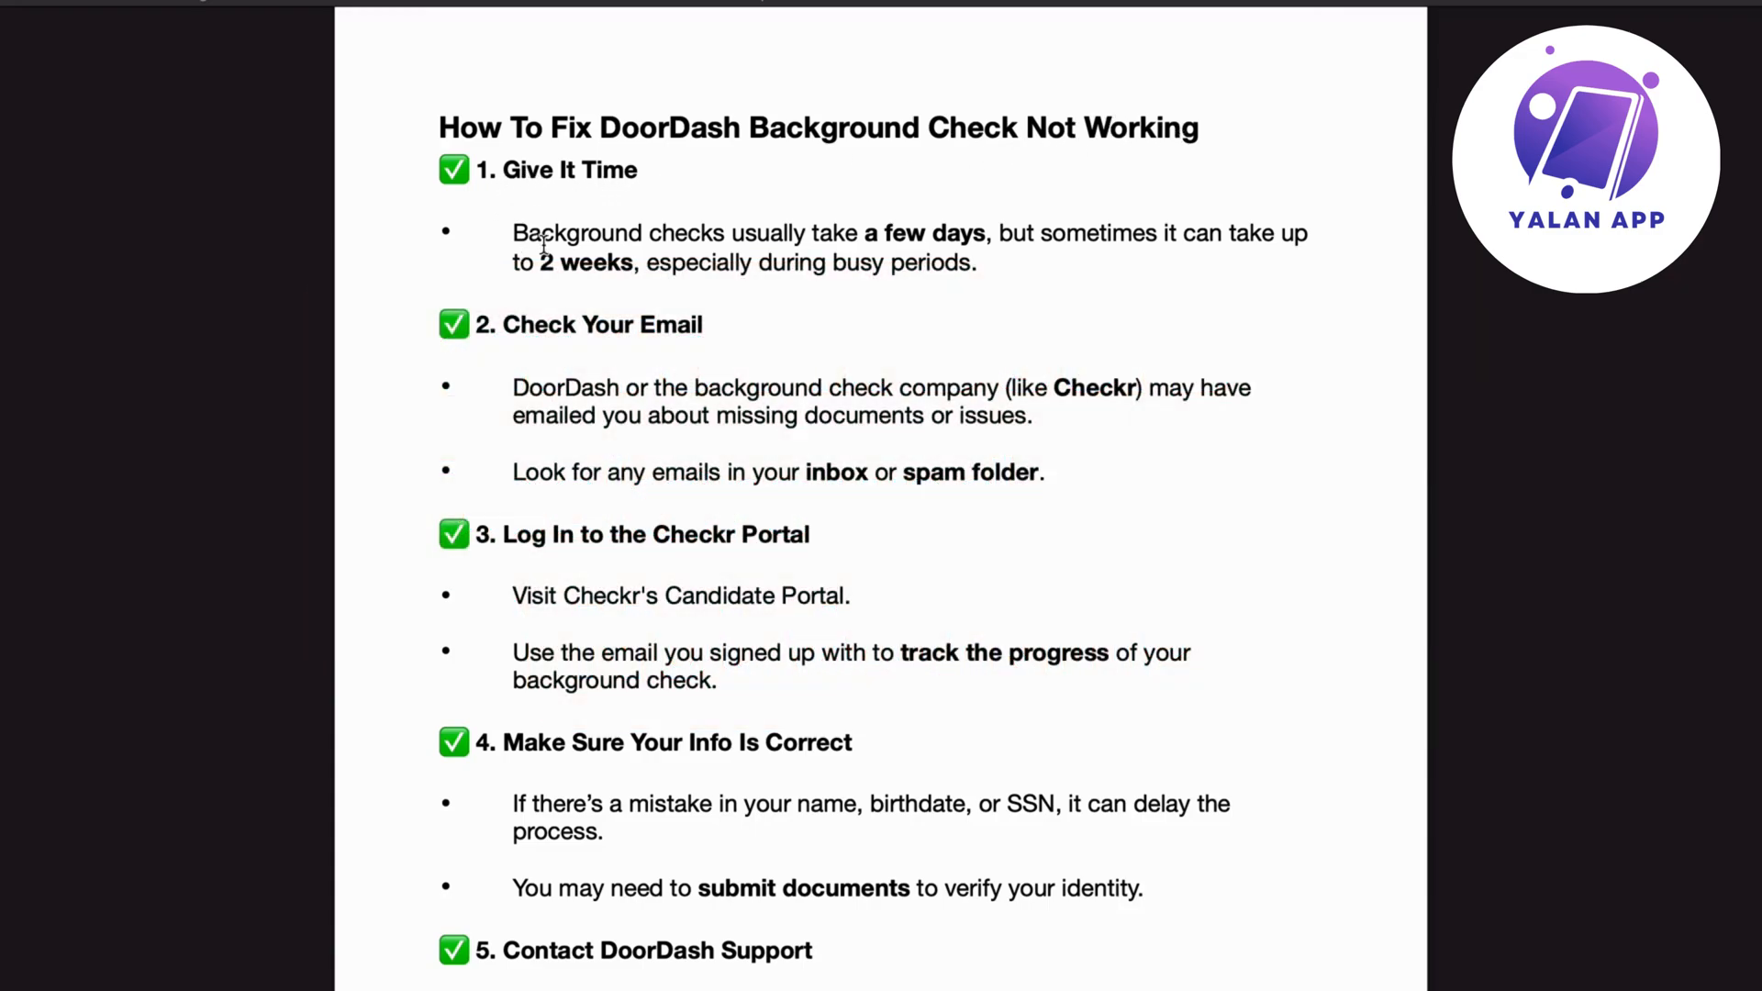
pyautogui.moveTo(977, 262)
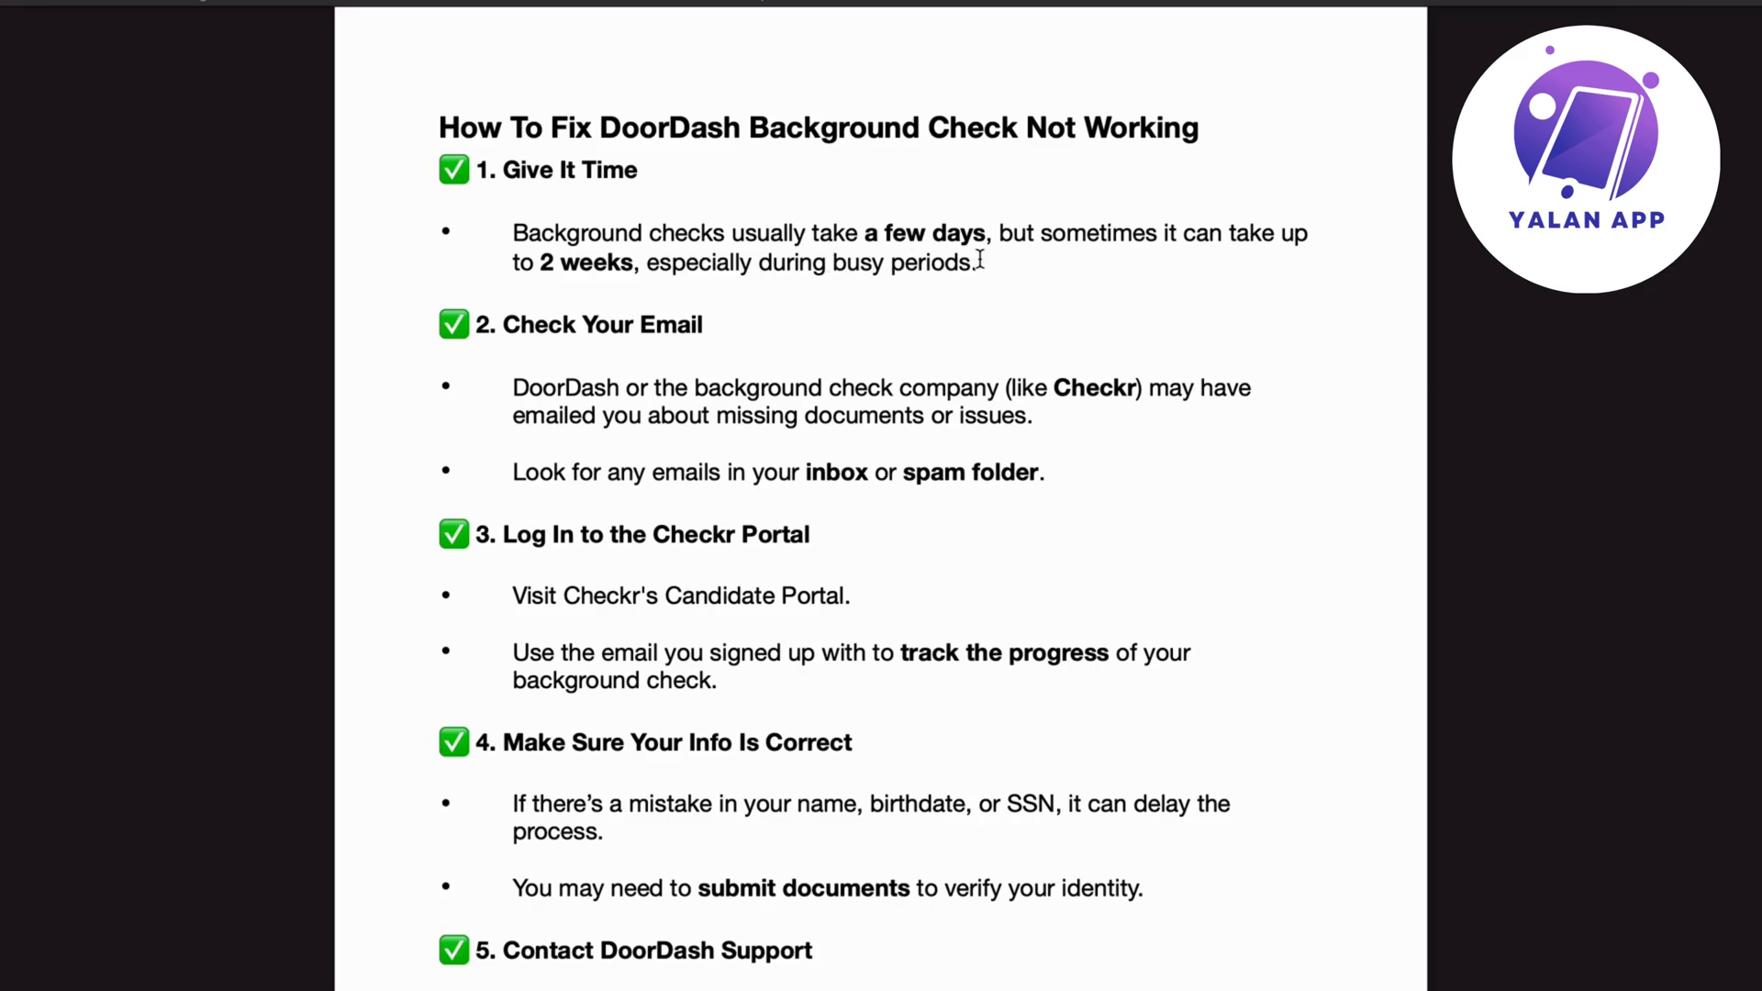
pyautogui.moveTo(635, 286)
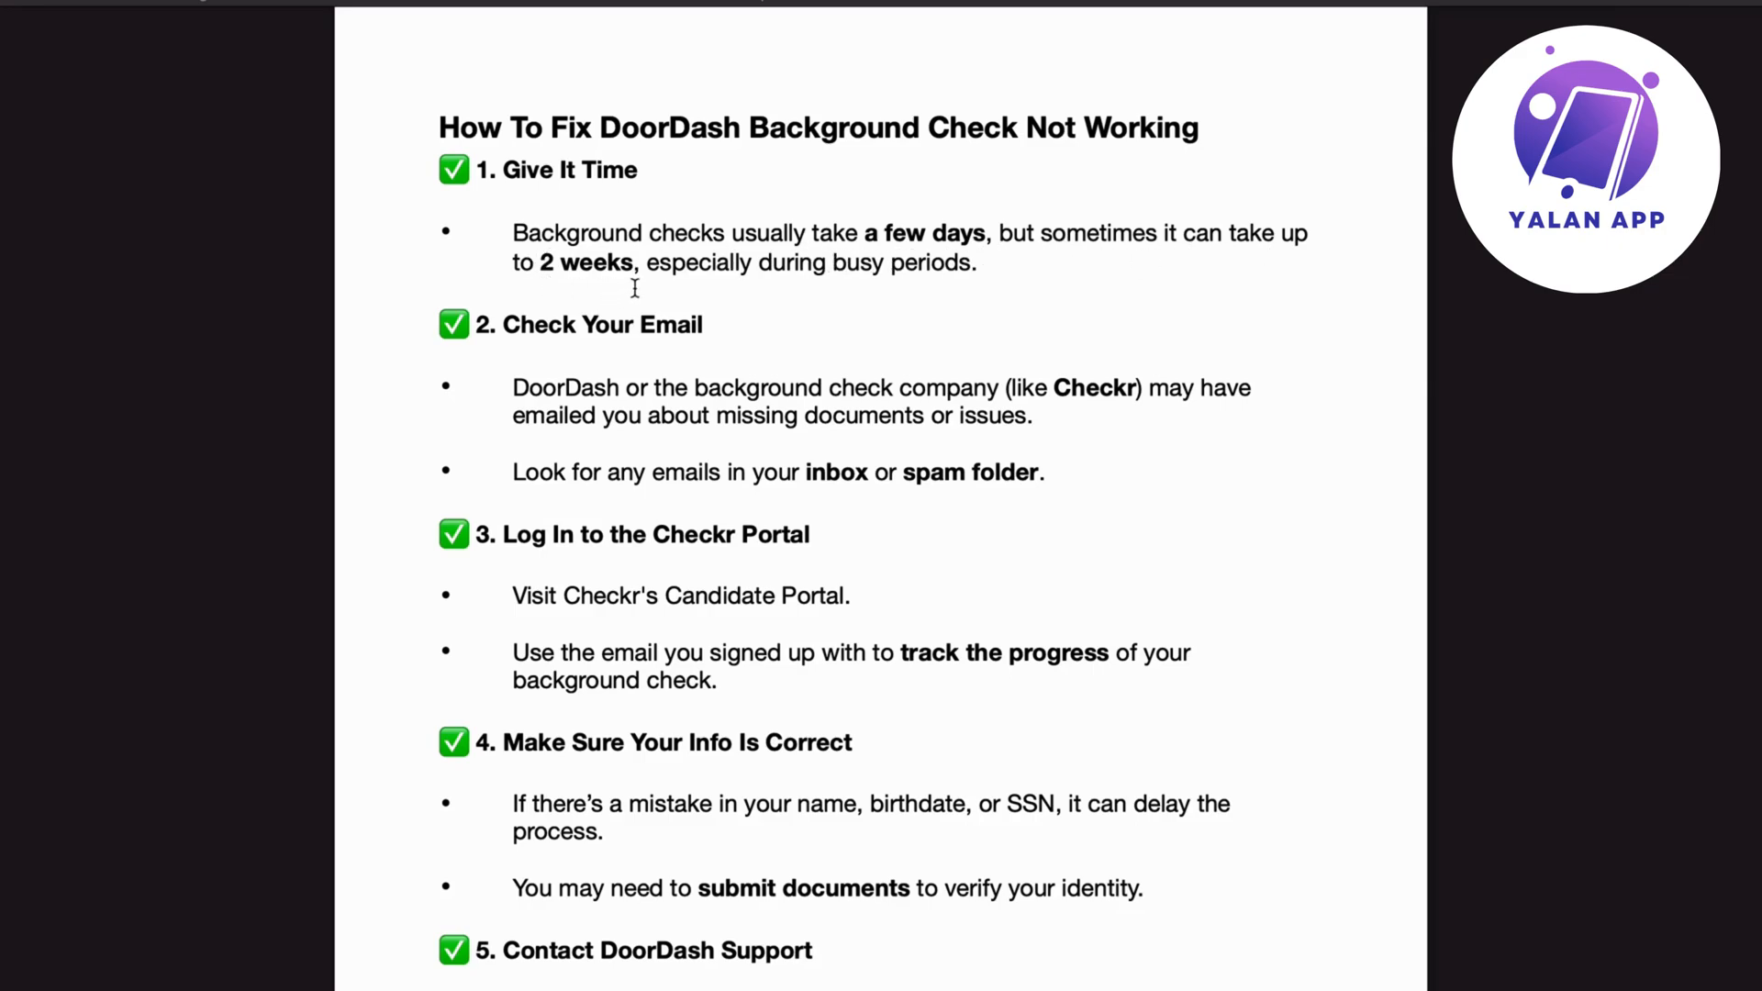
pyautogui.moveTo(977, 267)
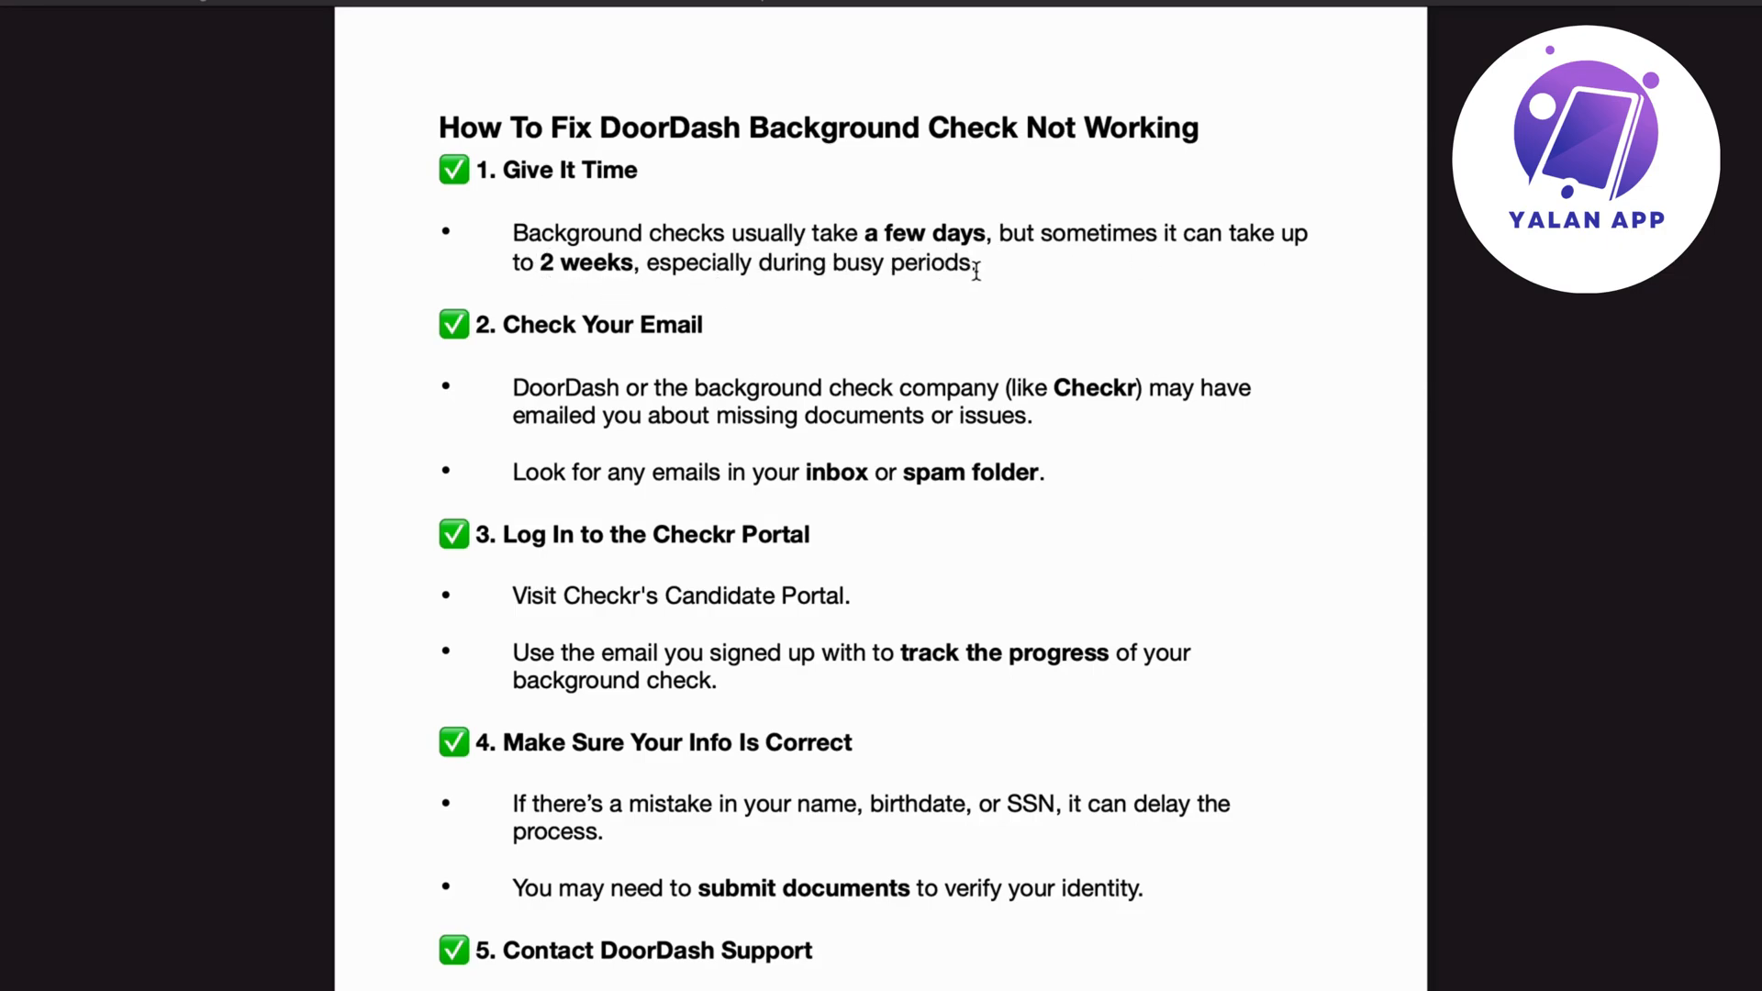
pyautogui.scroll(-3)
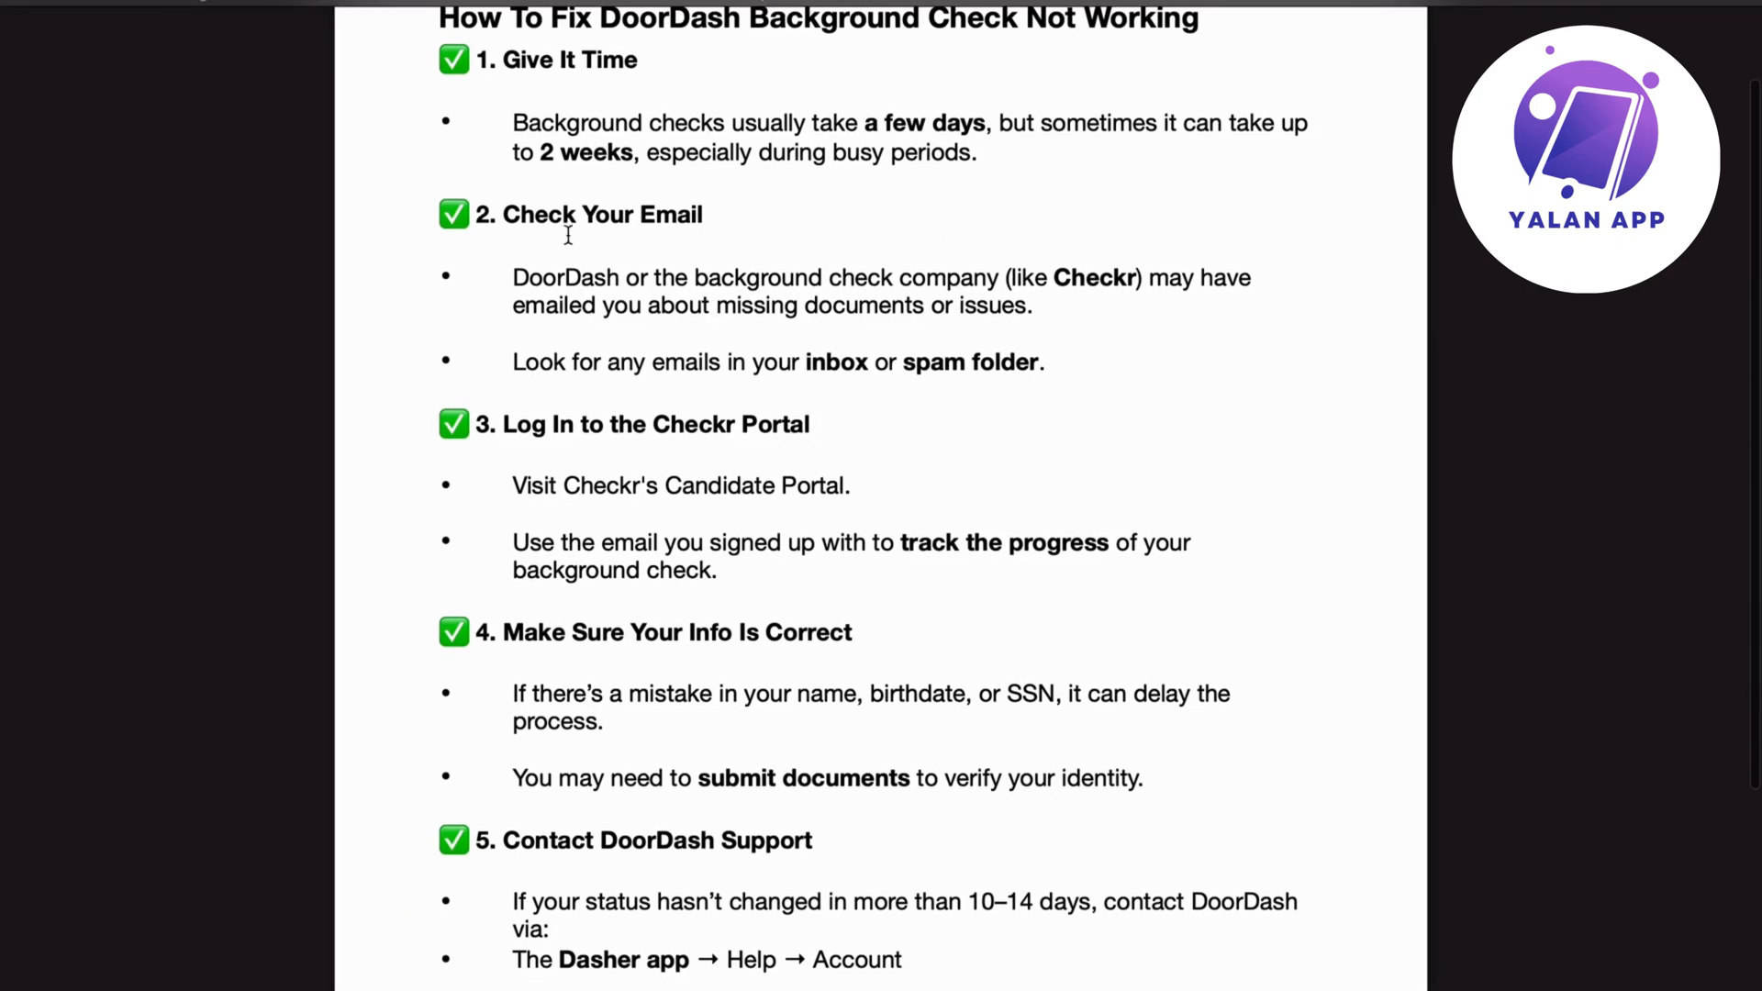
pyautogui.moveTo(674, 290)
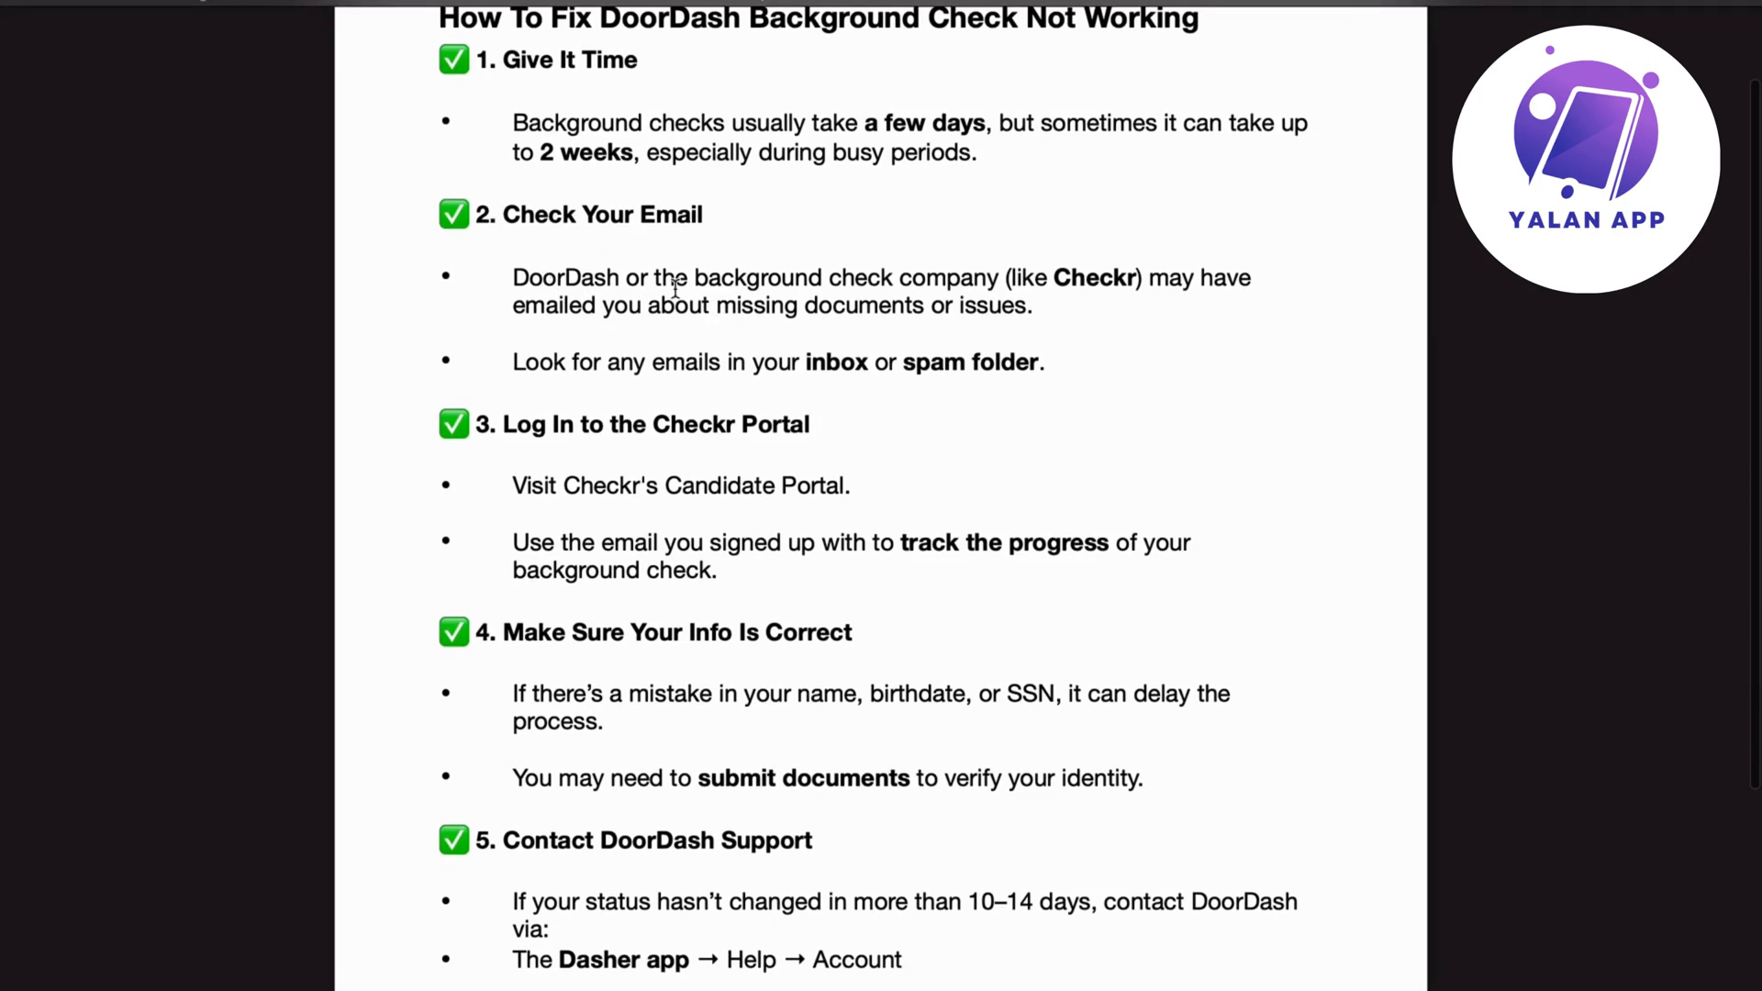
pyautogui.moveTo(1076, 286)
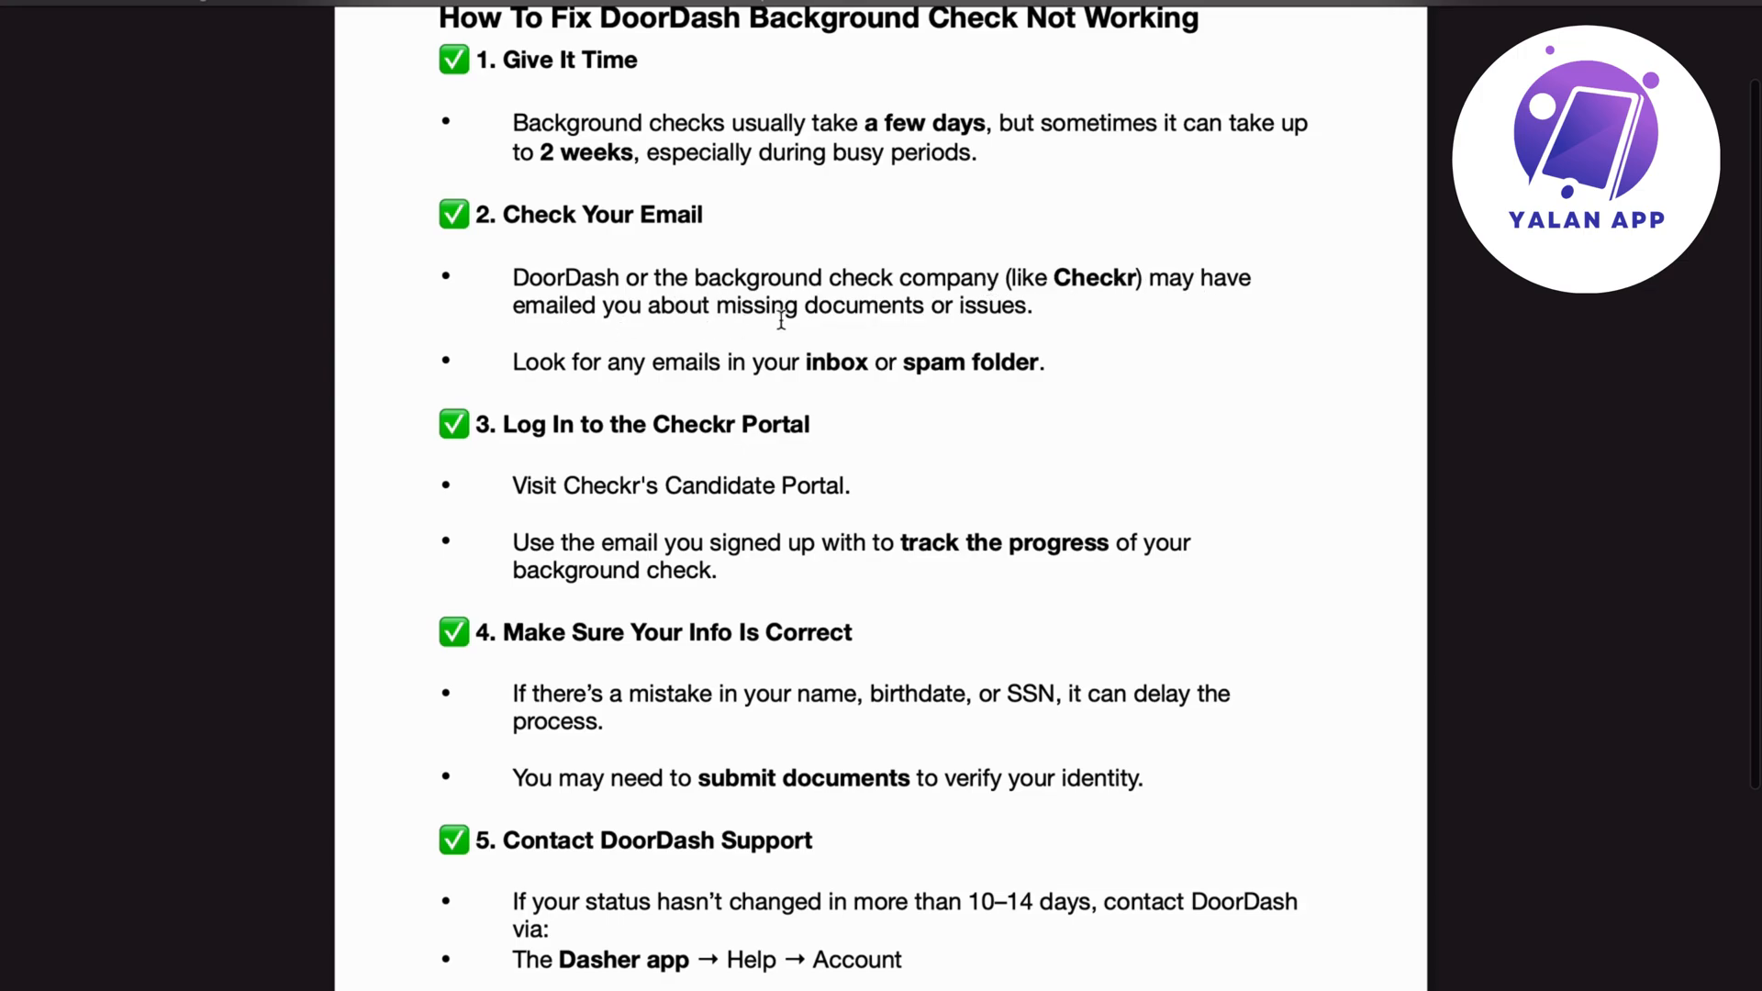
pyautogui.moveTo(593, 385)
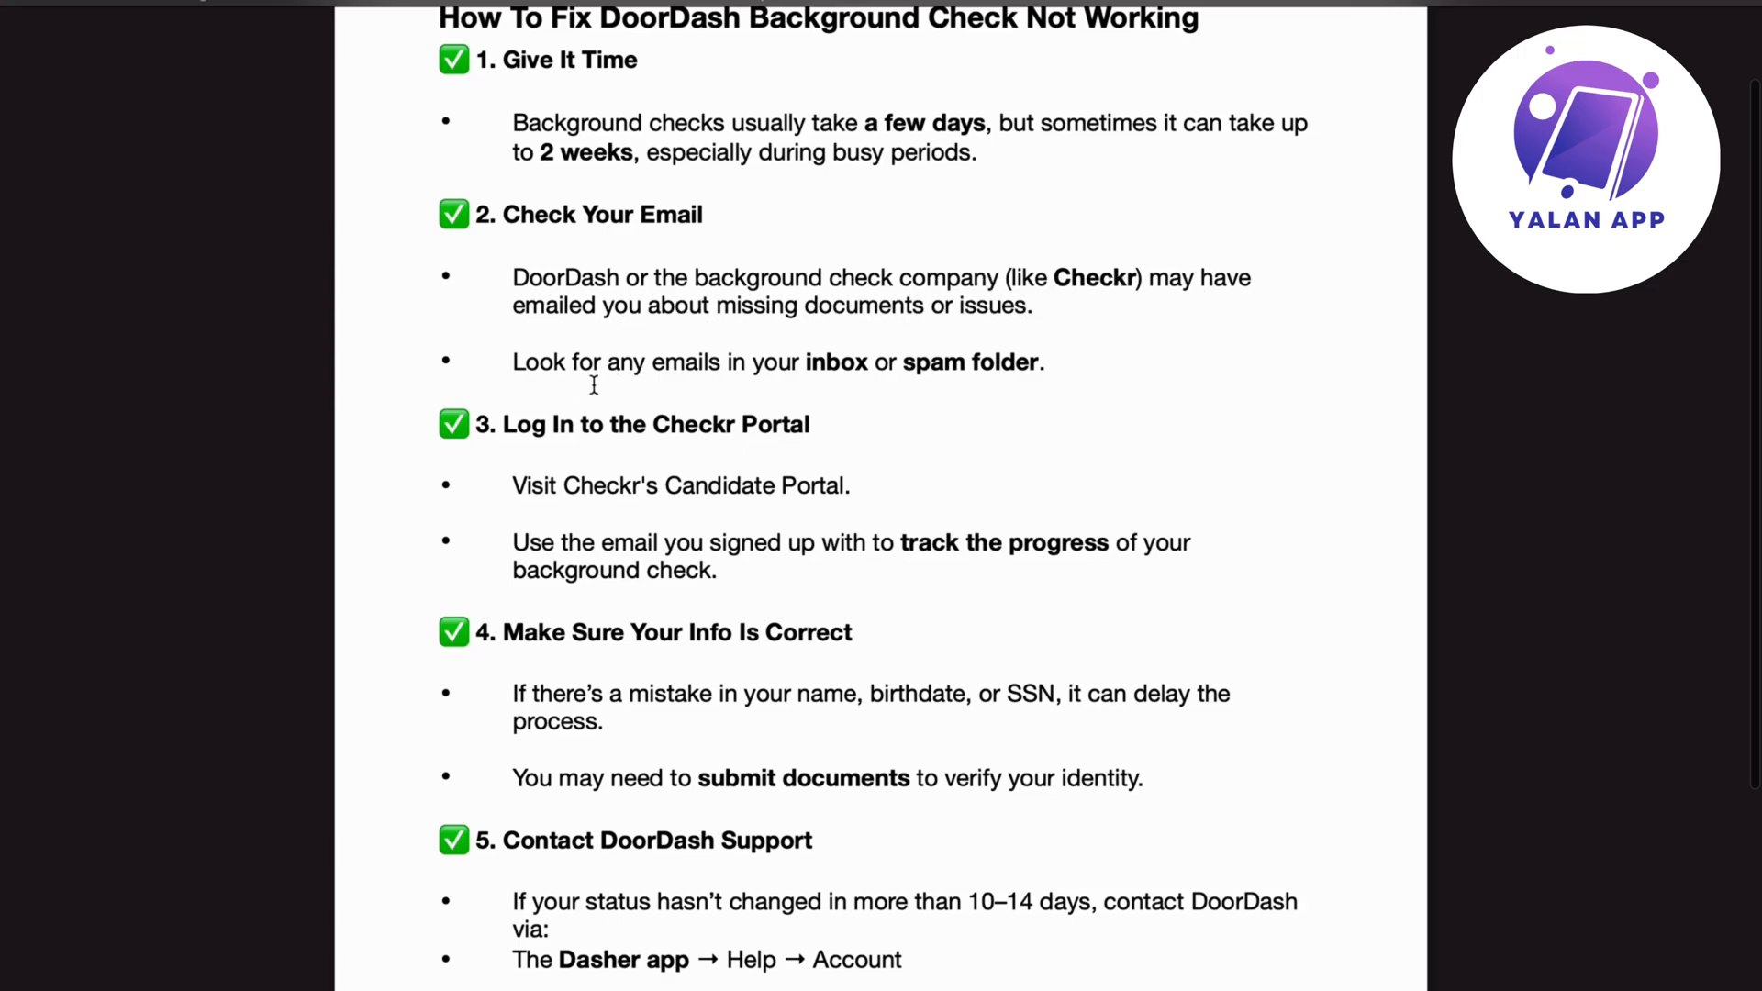
pyautogui.moveTo(1056, 390)
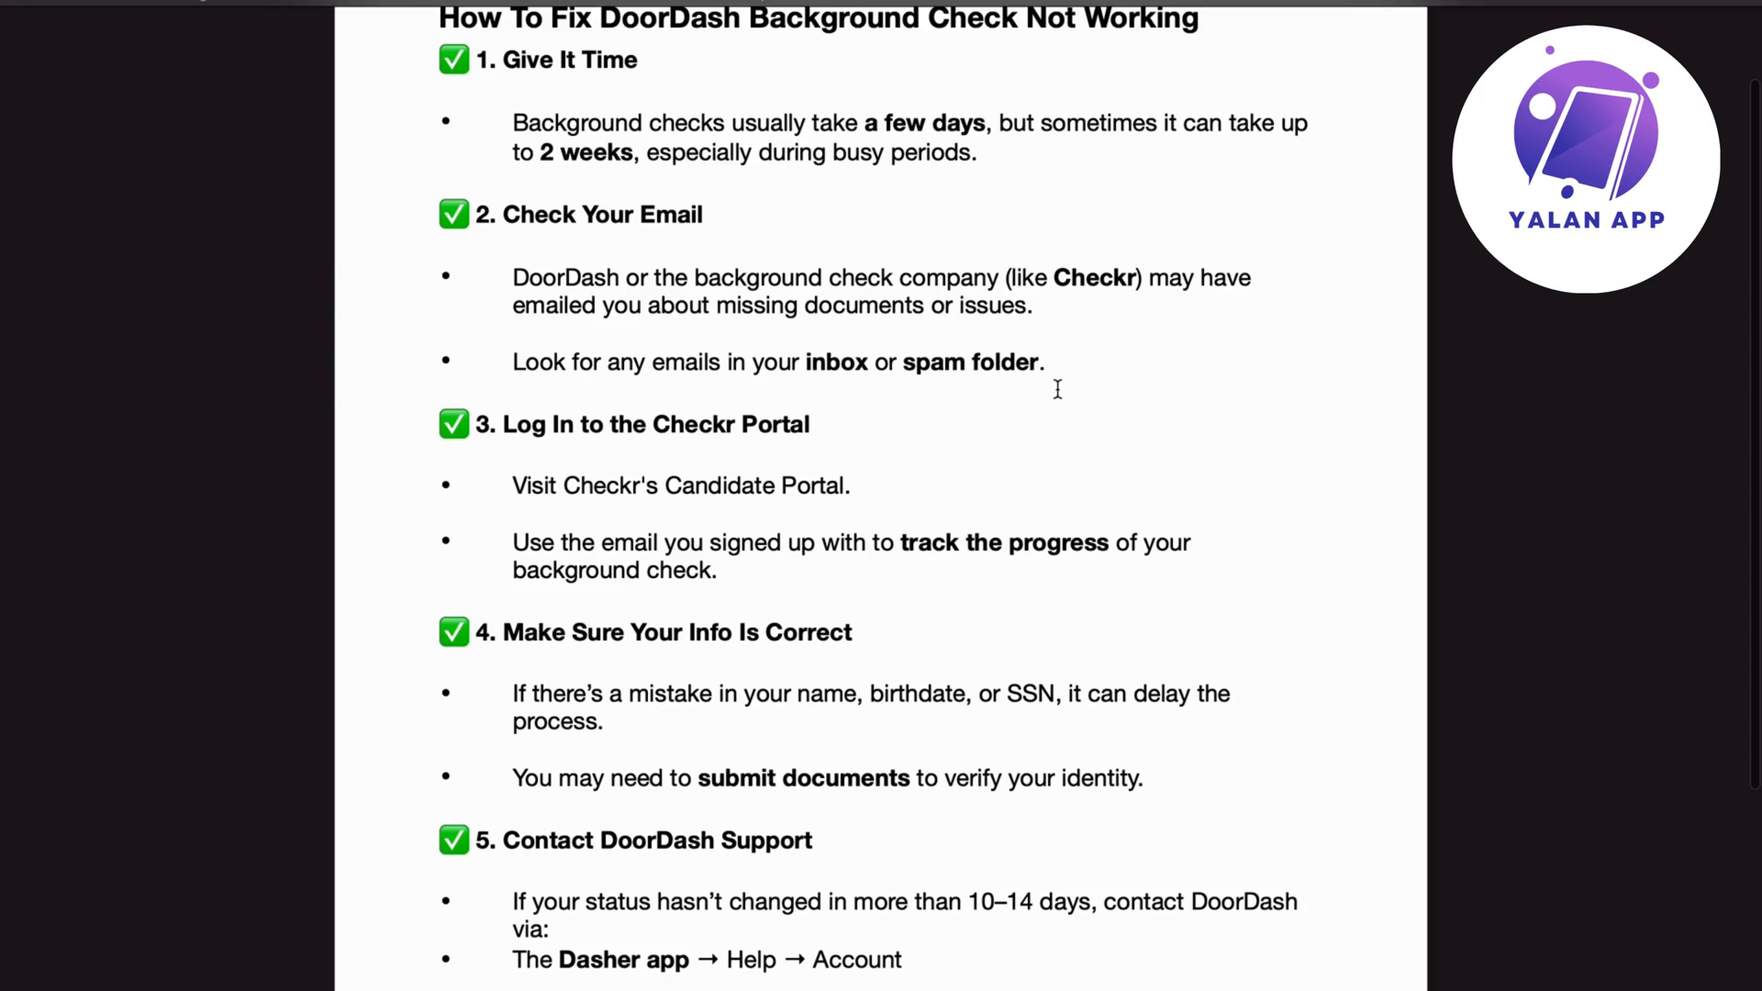
pyautogui.scroll(-3)
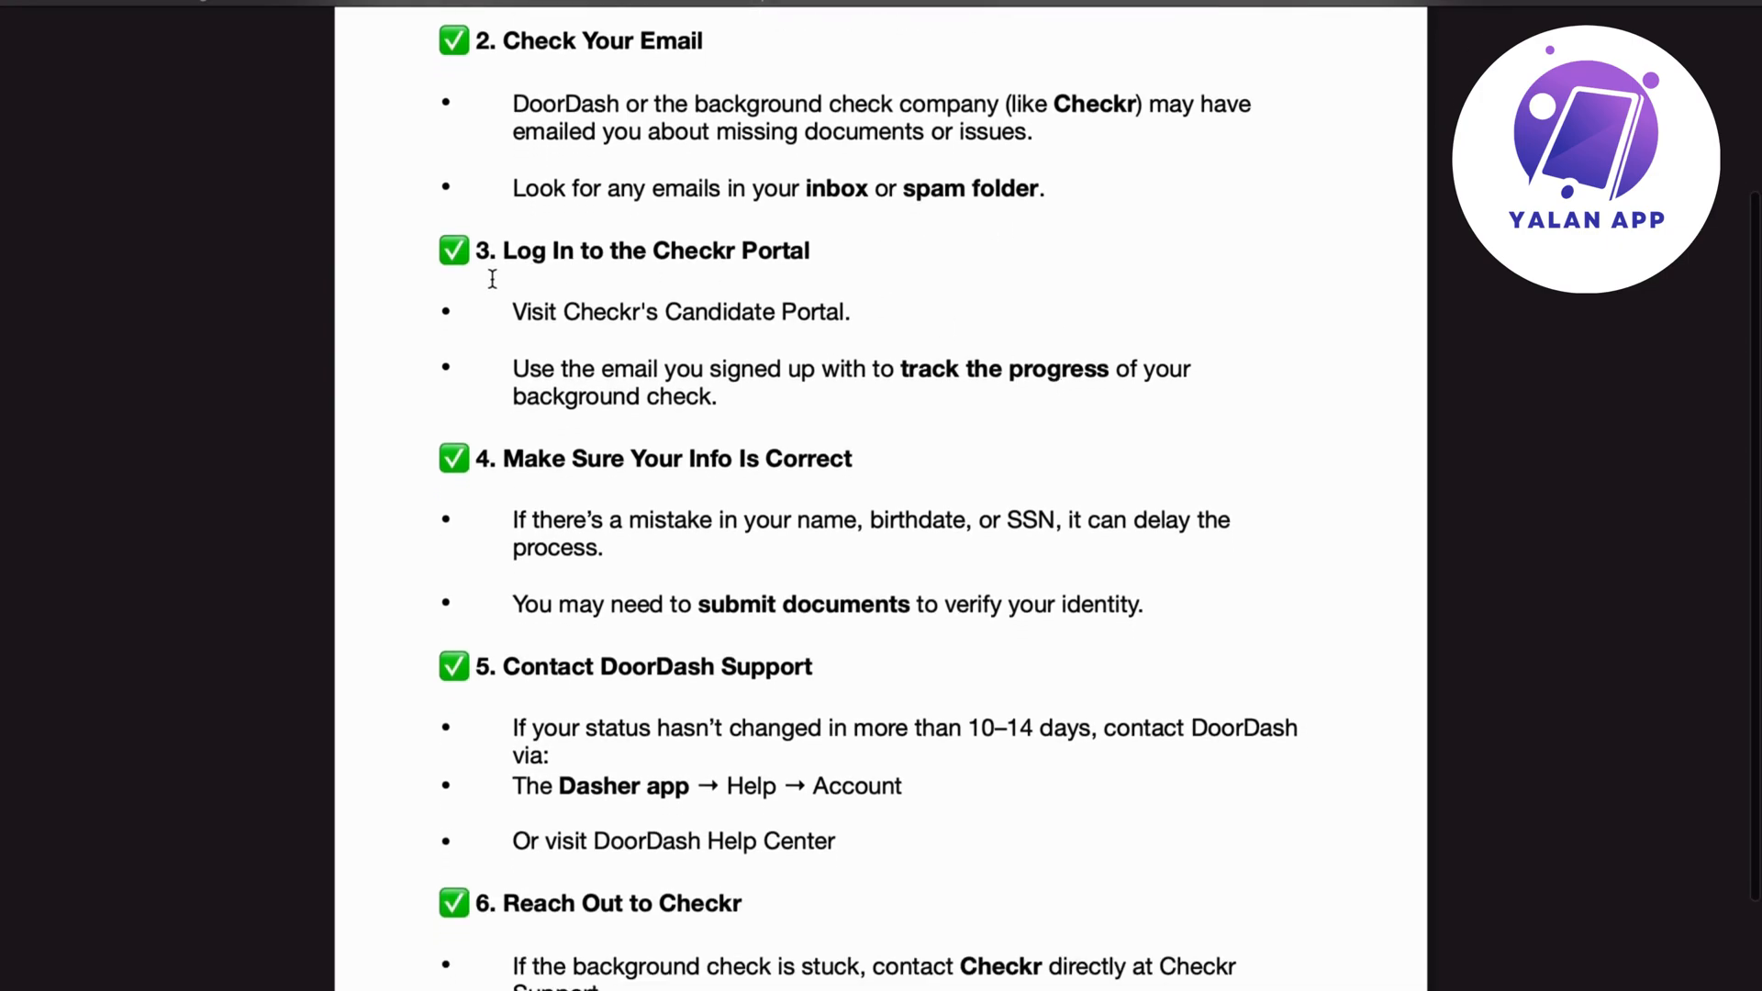
pyautogui.moveTo(677, 284)
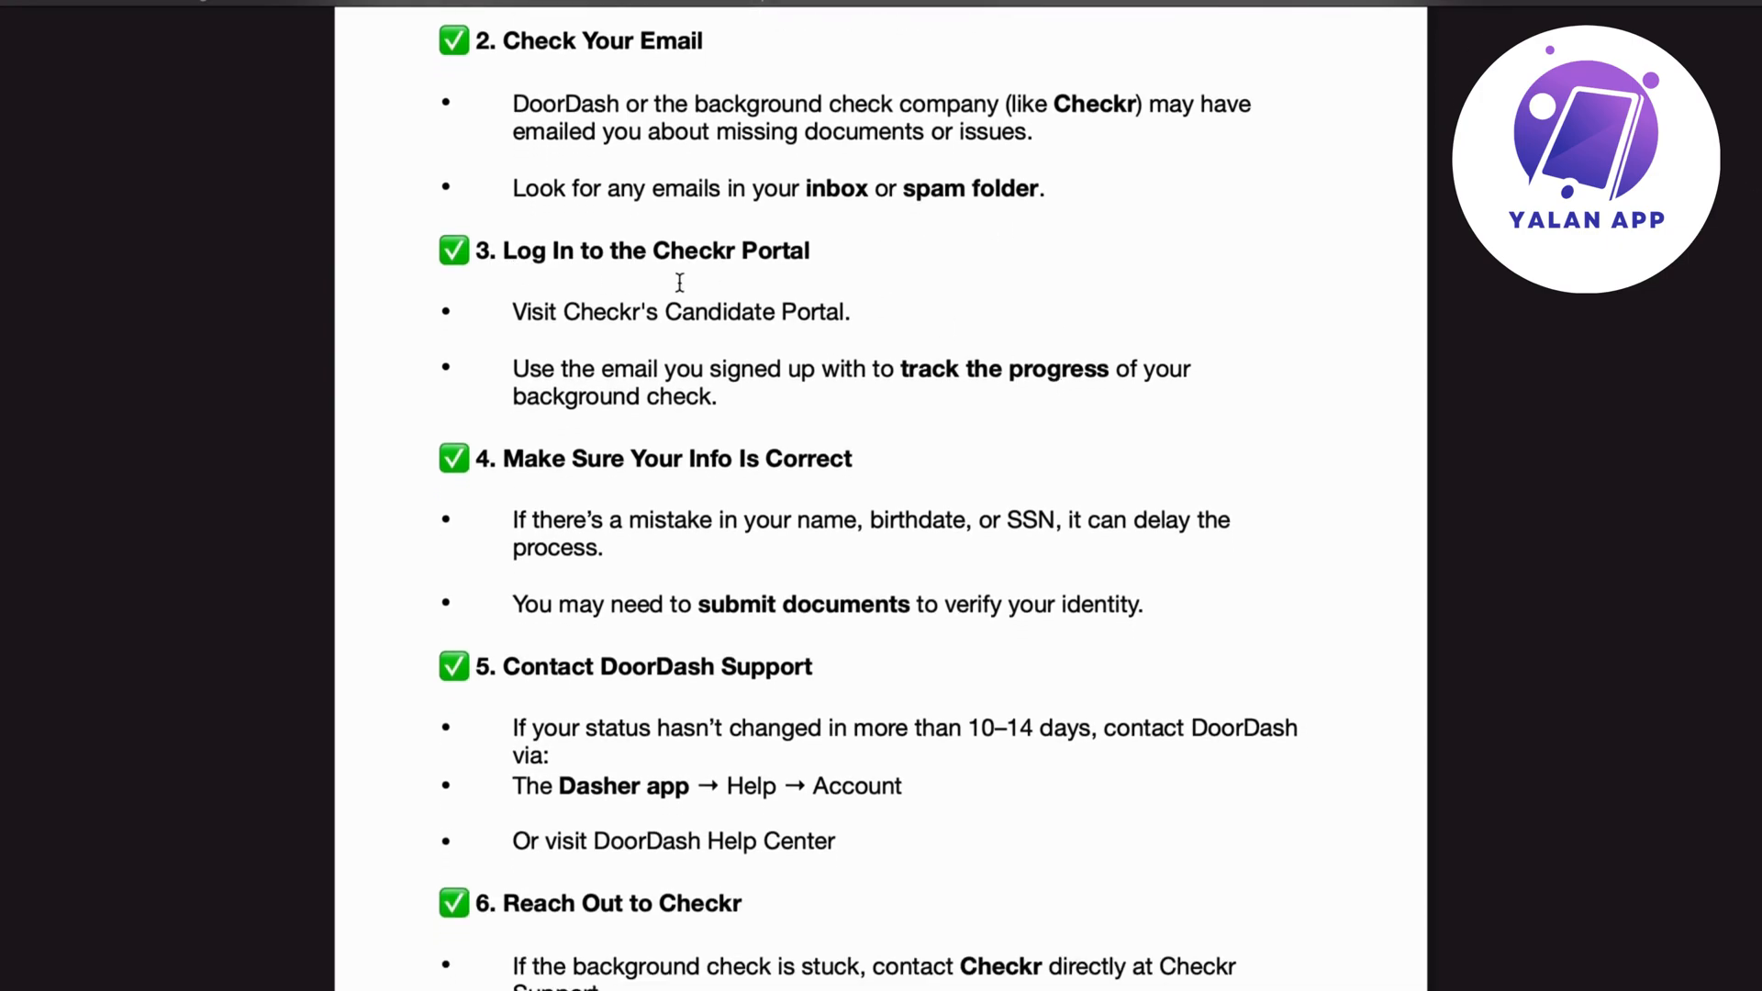
pyautogui.moveTo(679, 330)
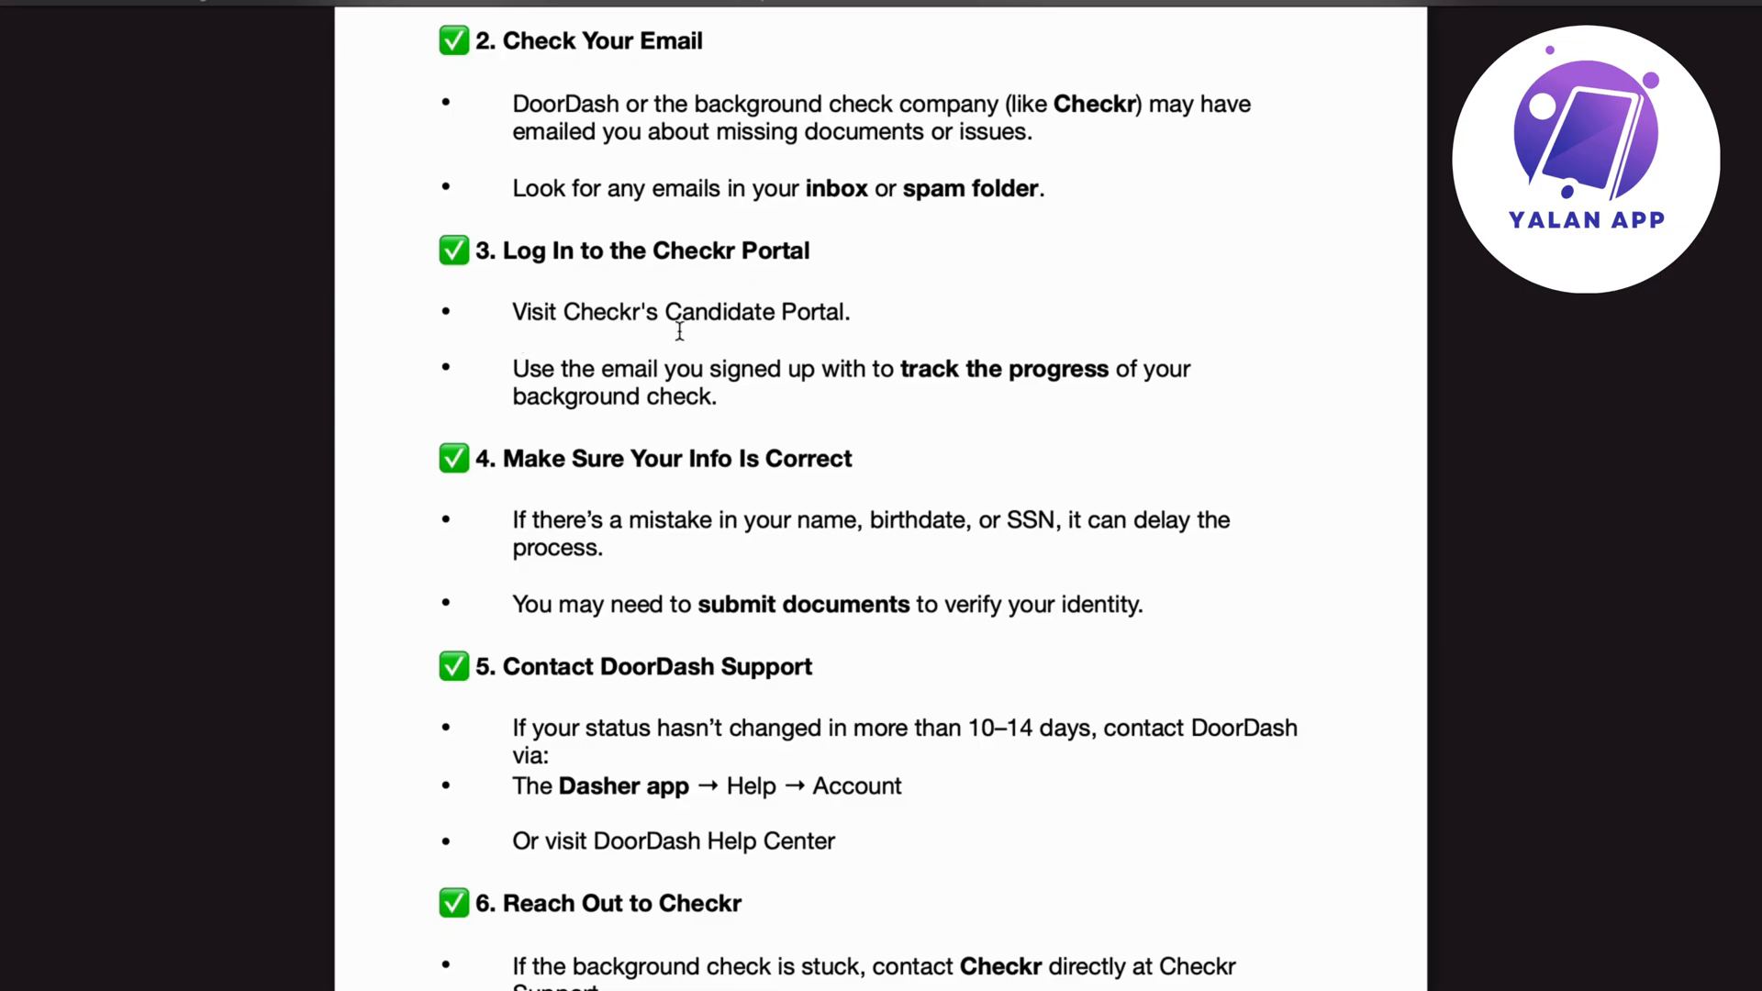
pyautogui.moveTo(622, 379)
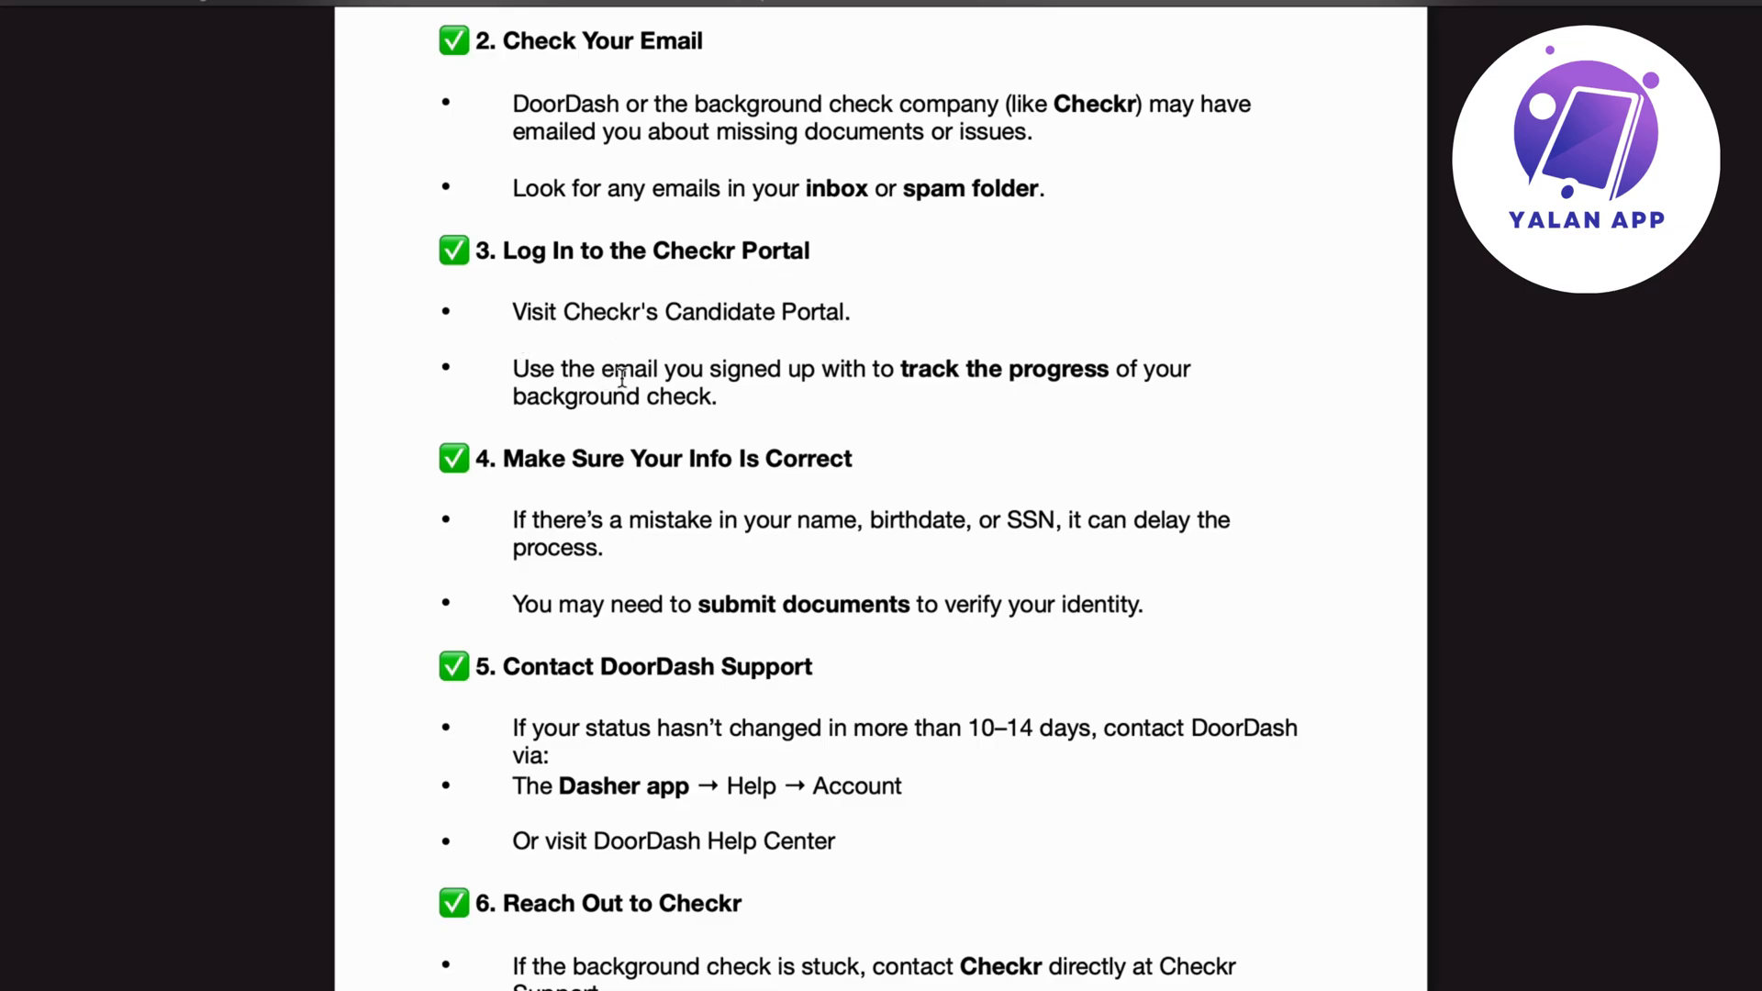
pyautogui.moveTo(1177, 390)
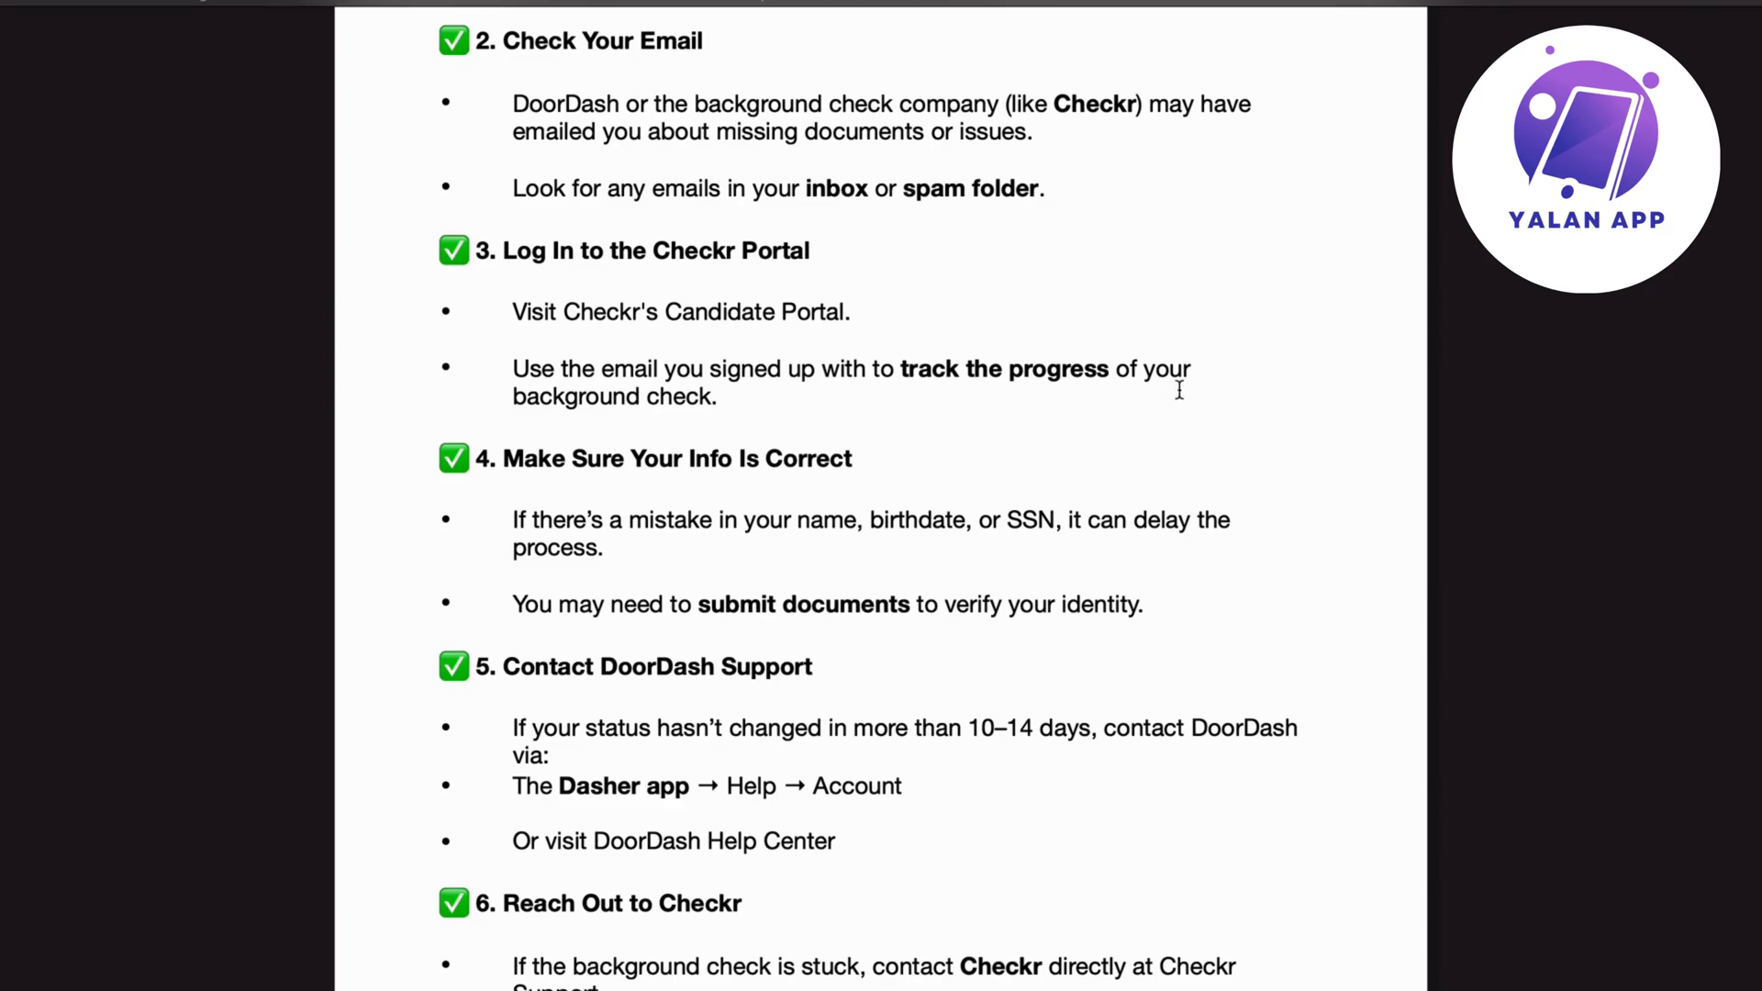
pyautogui.scroll(-3)
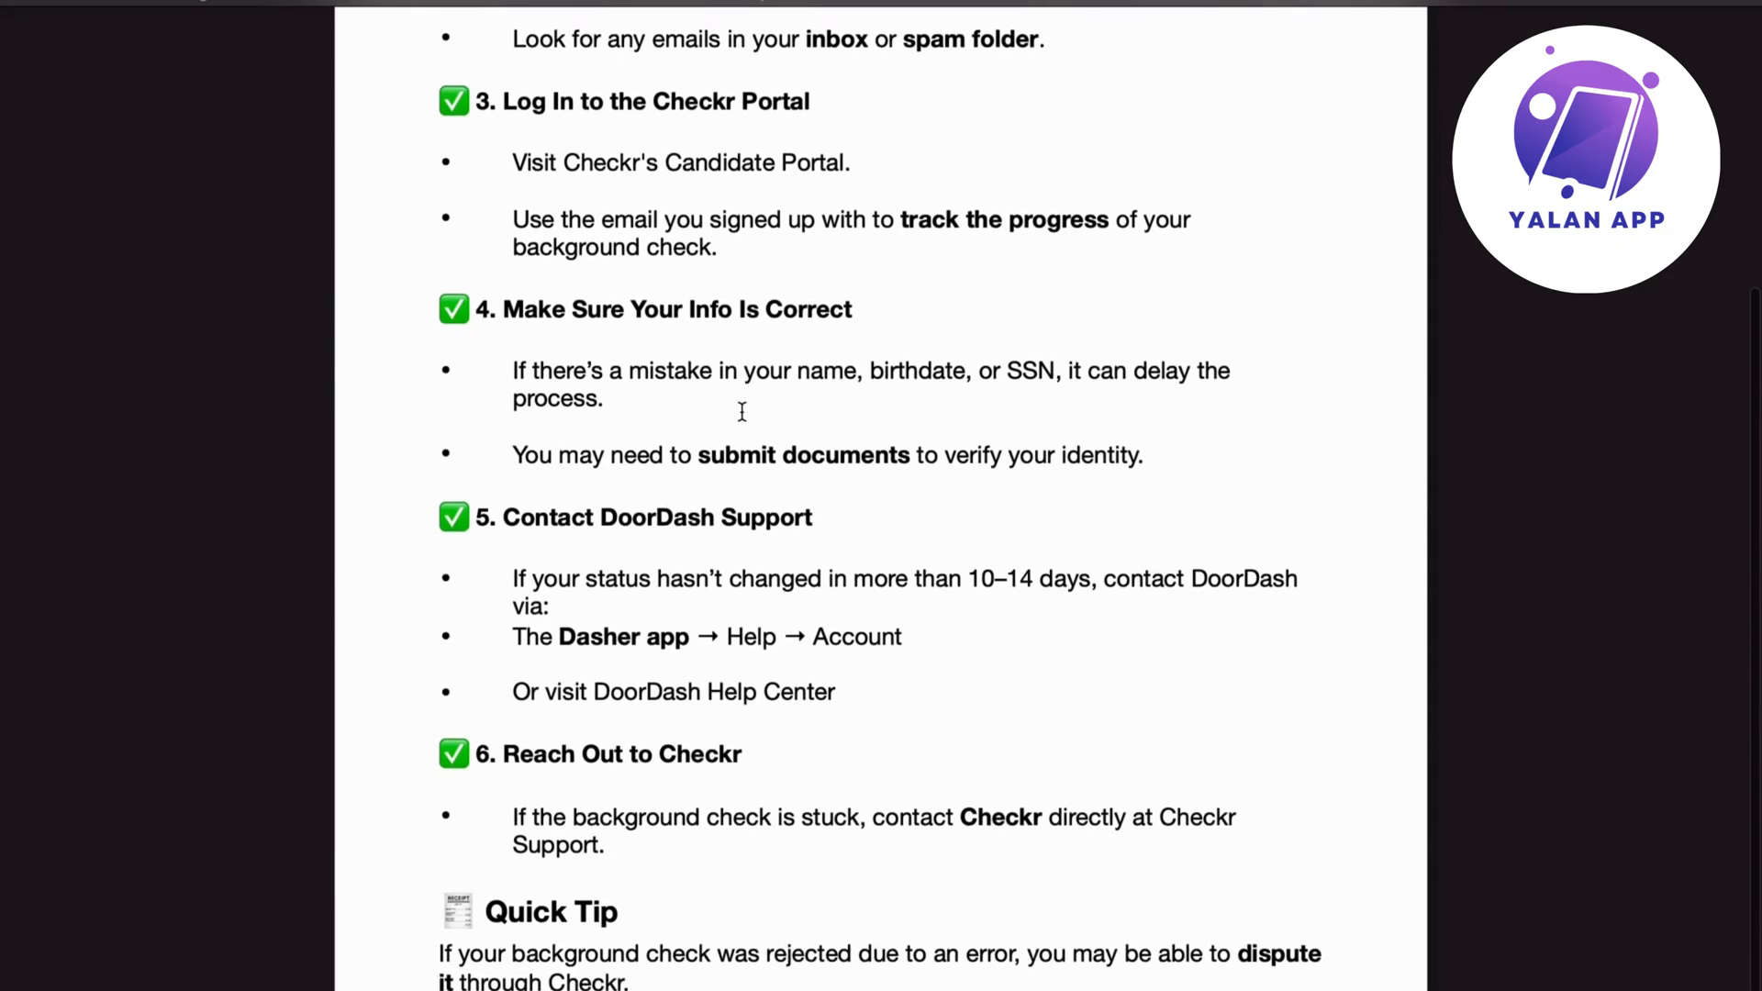
pyautogui.scroll(3)
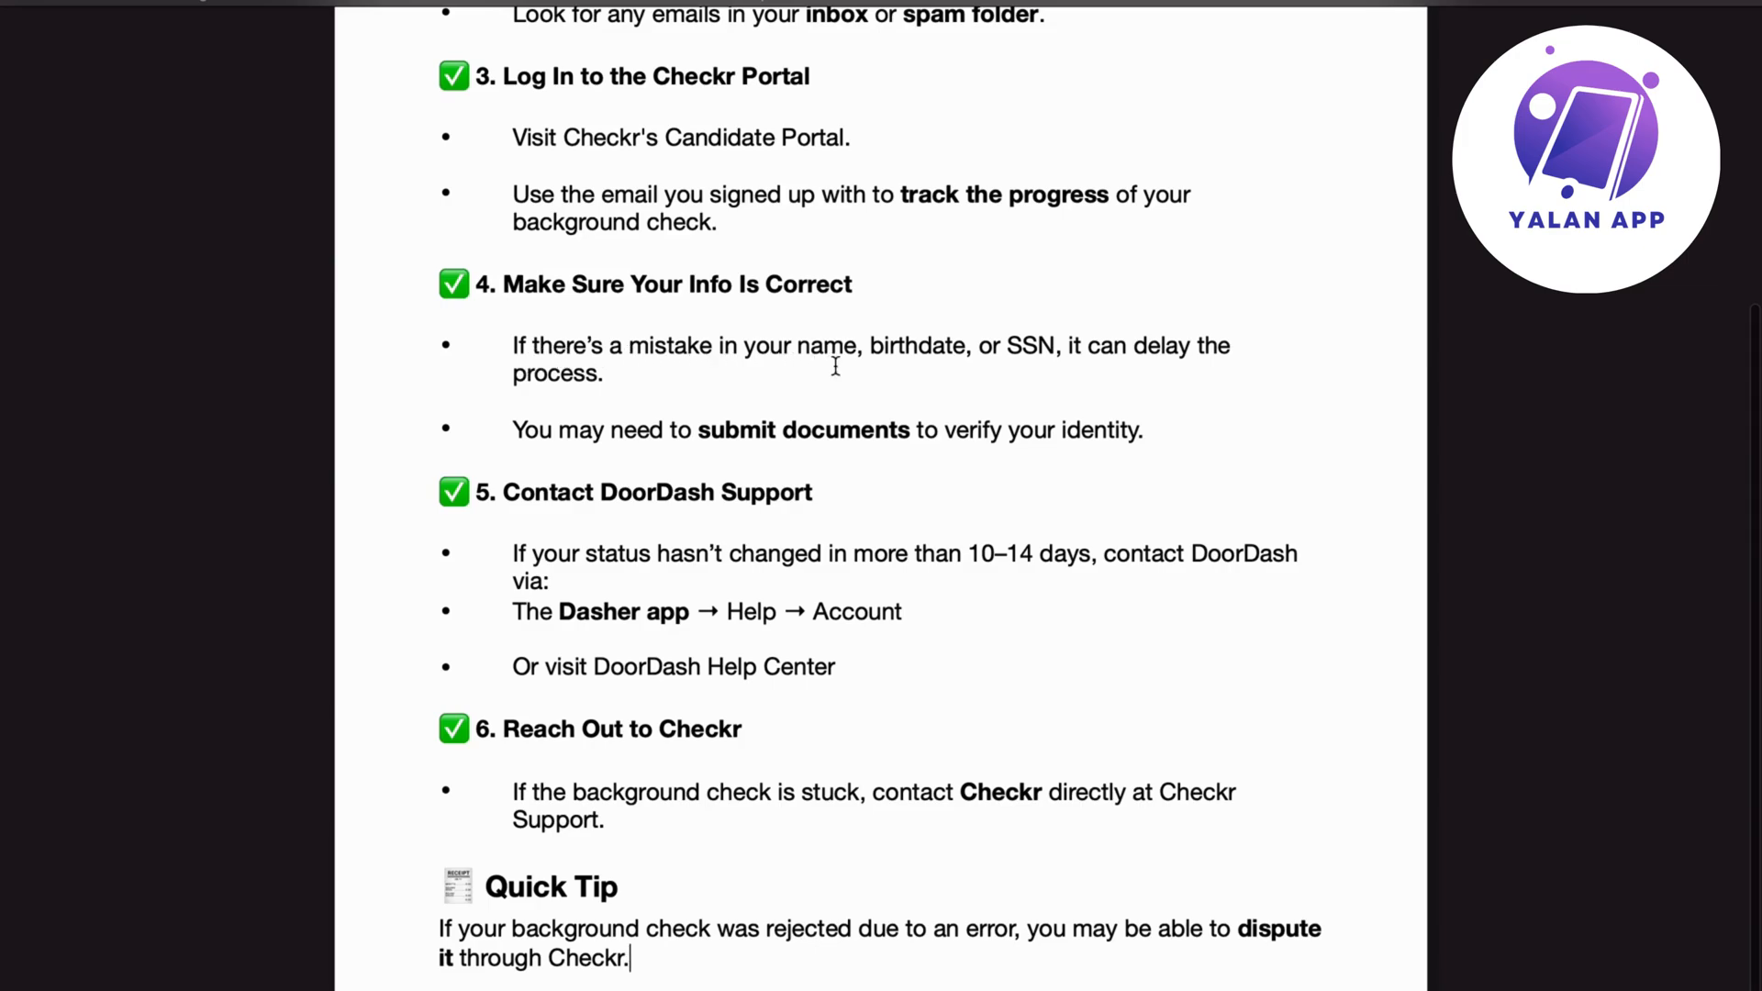
pyautogui.moveTo(1131, 371)
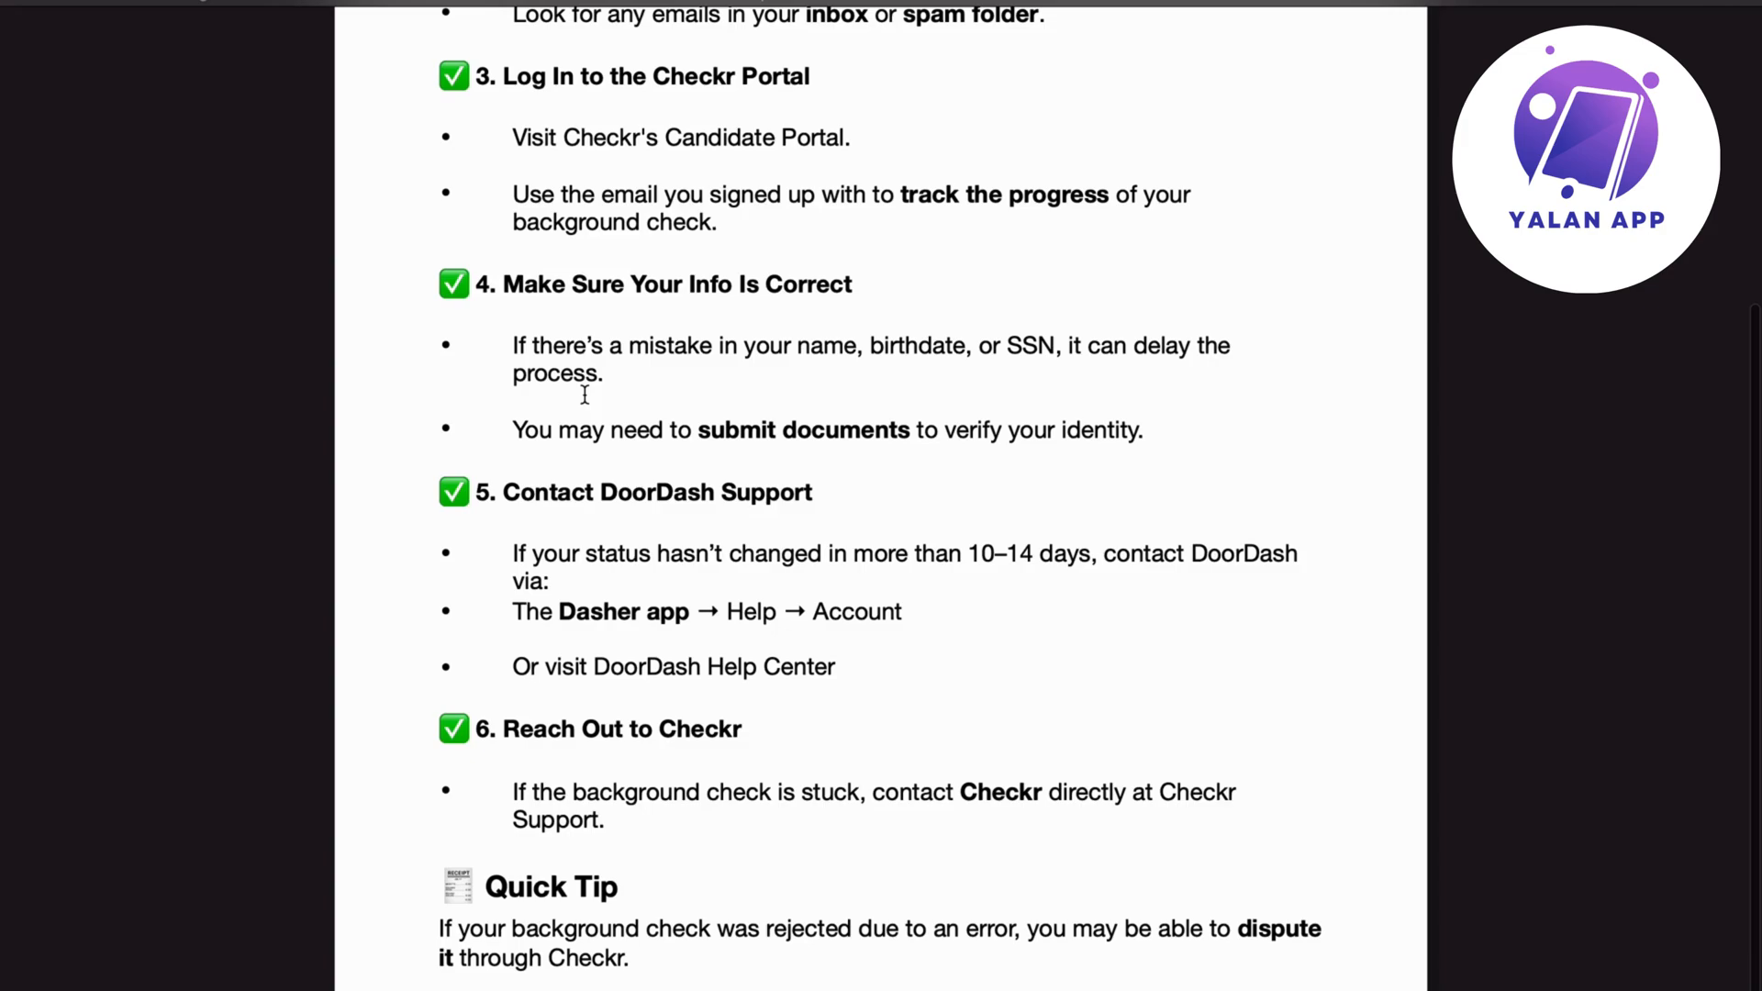
pyautogui.moveTo(1073, 461)
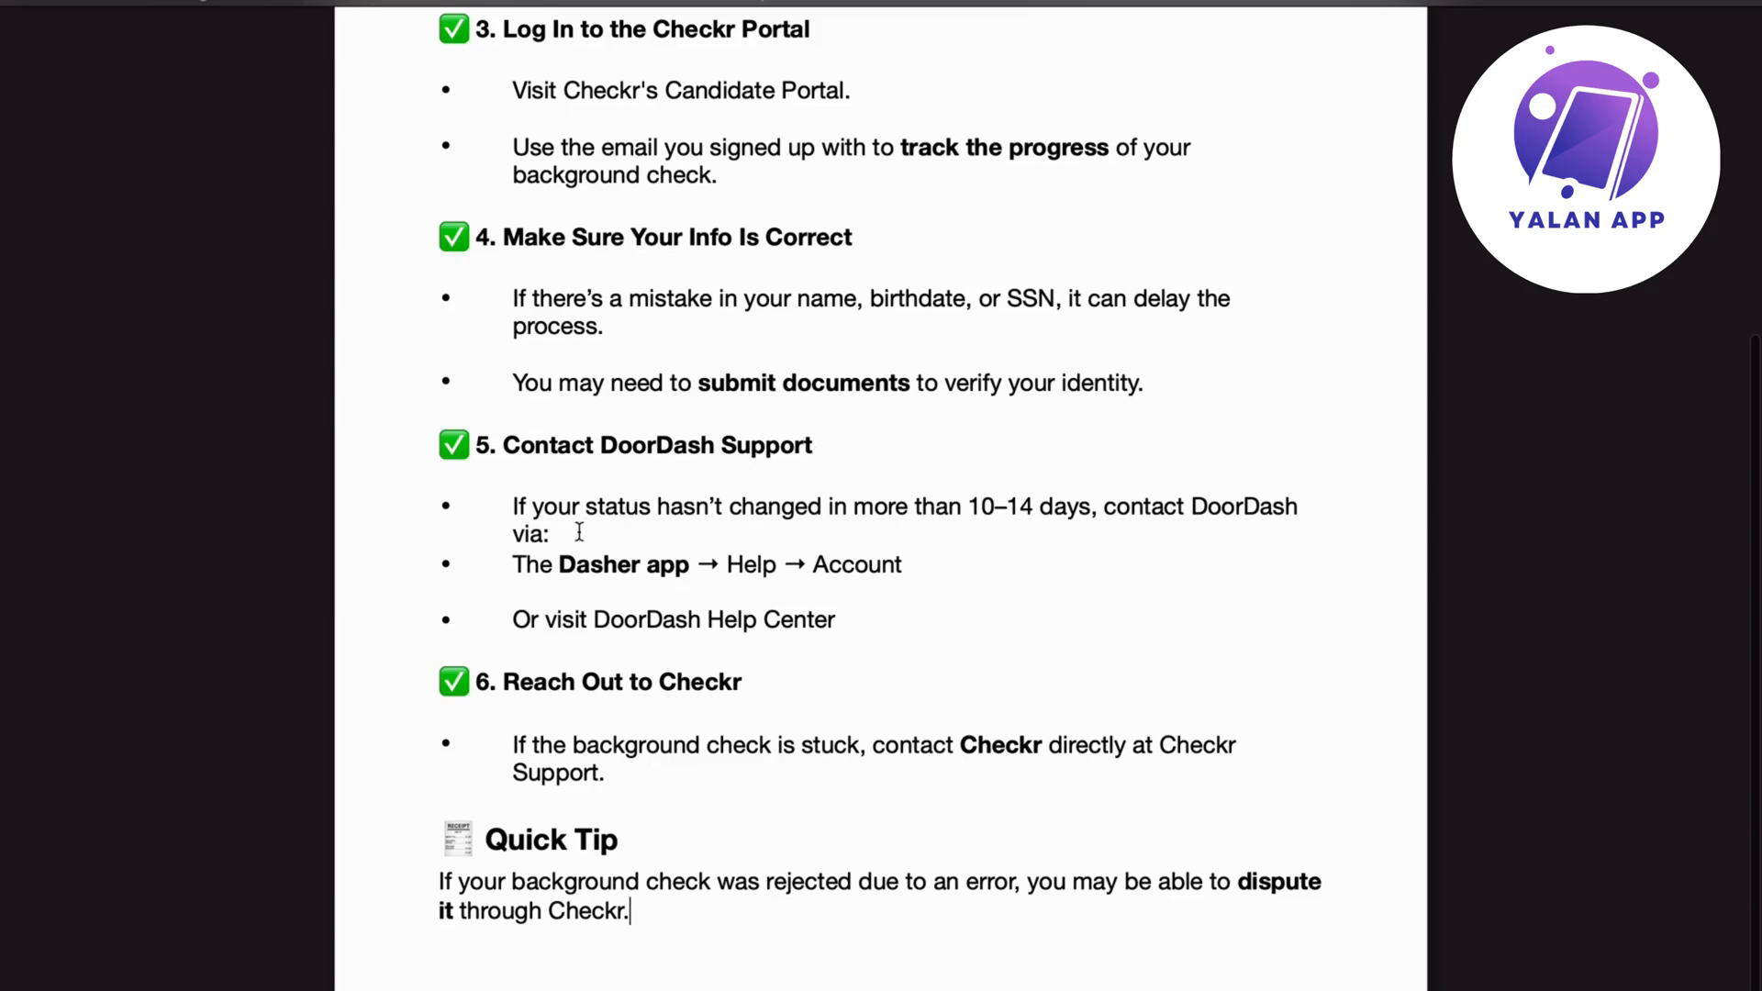
pyautogui.moveTo(973, 530)
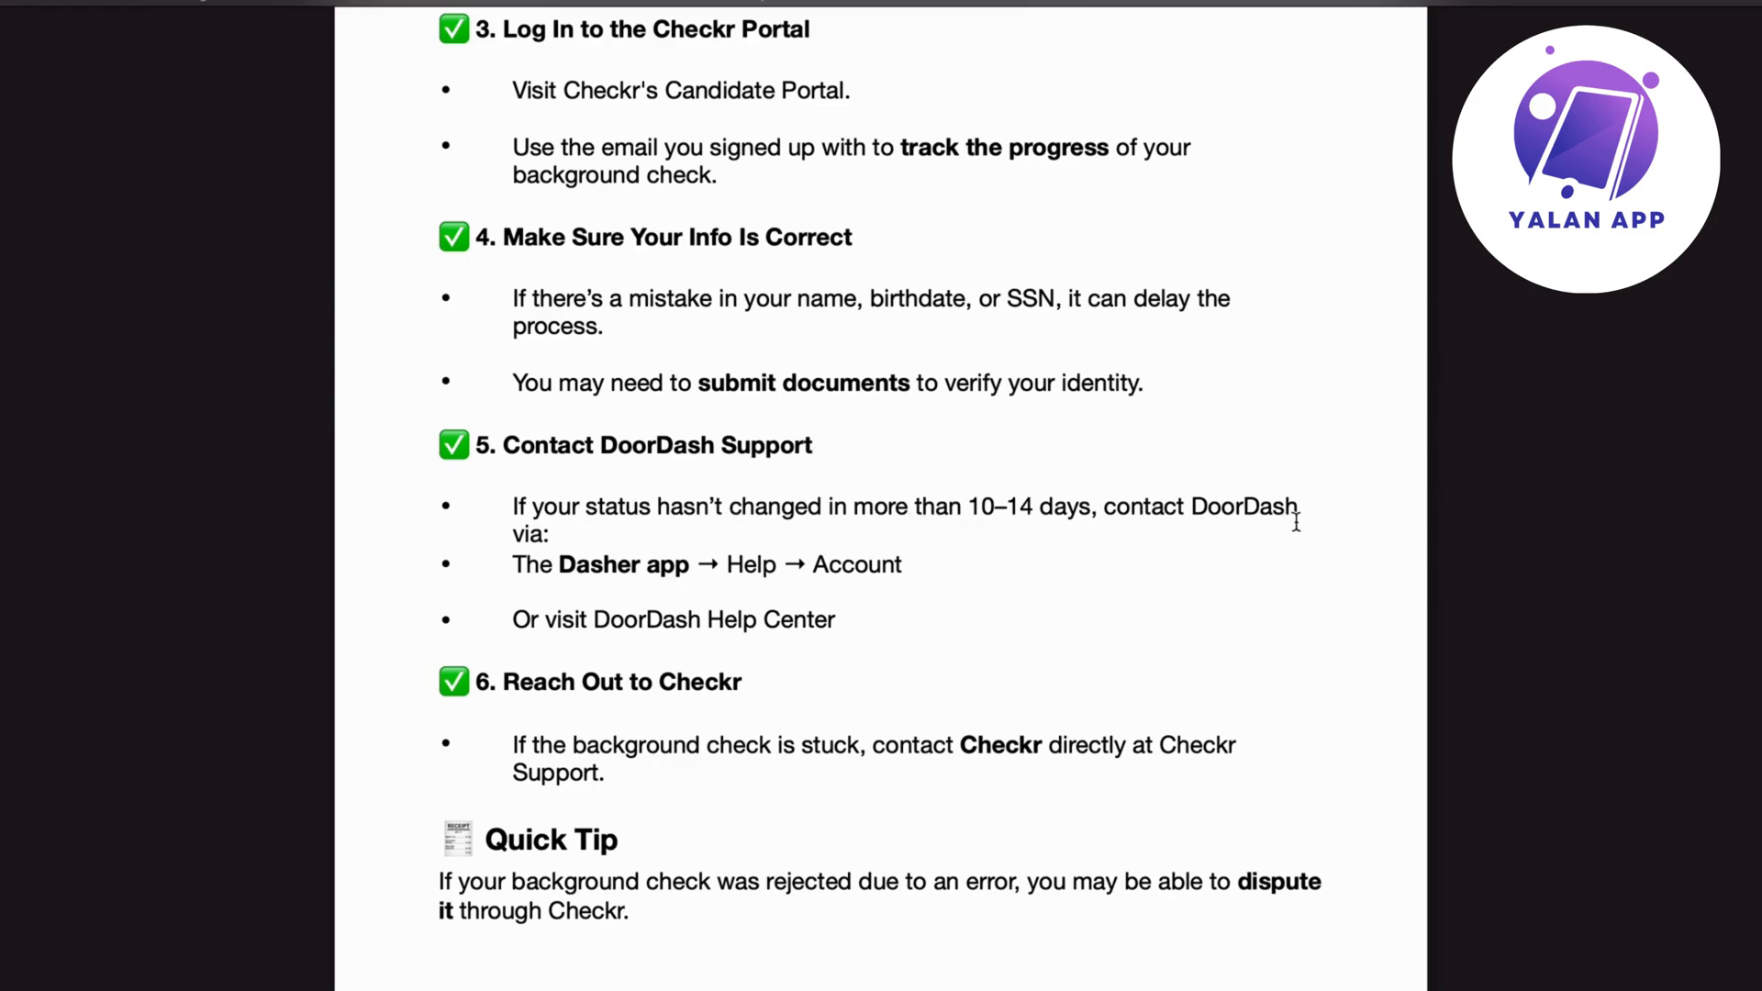
pyautogui.moveTo(674, 589)
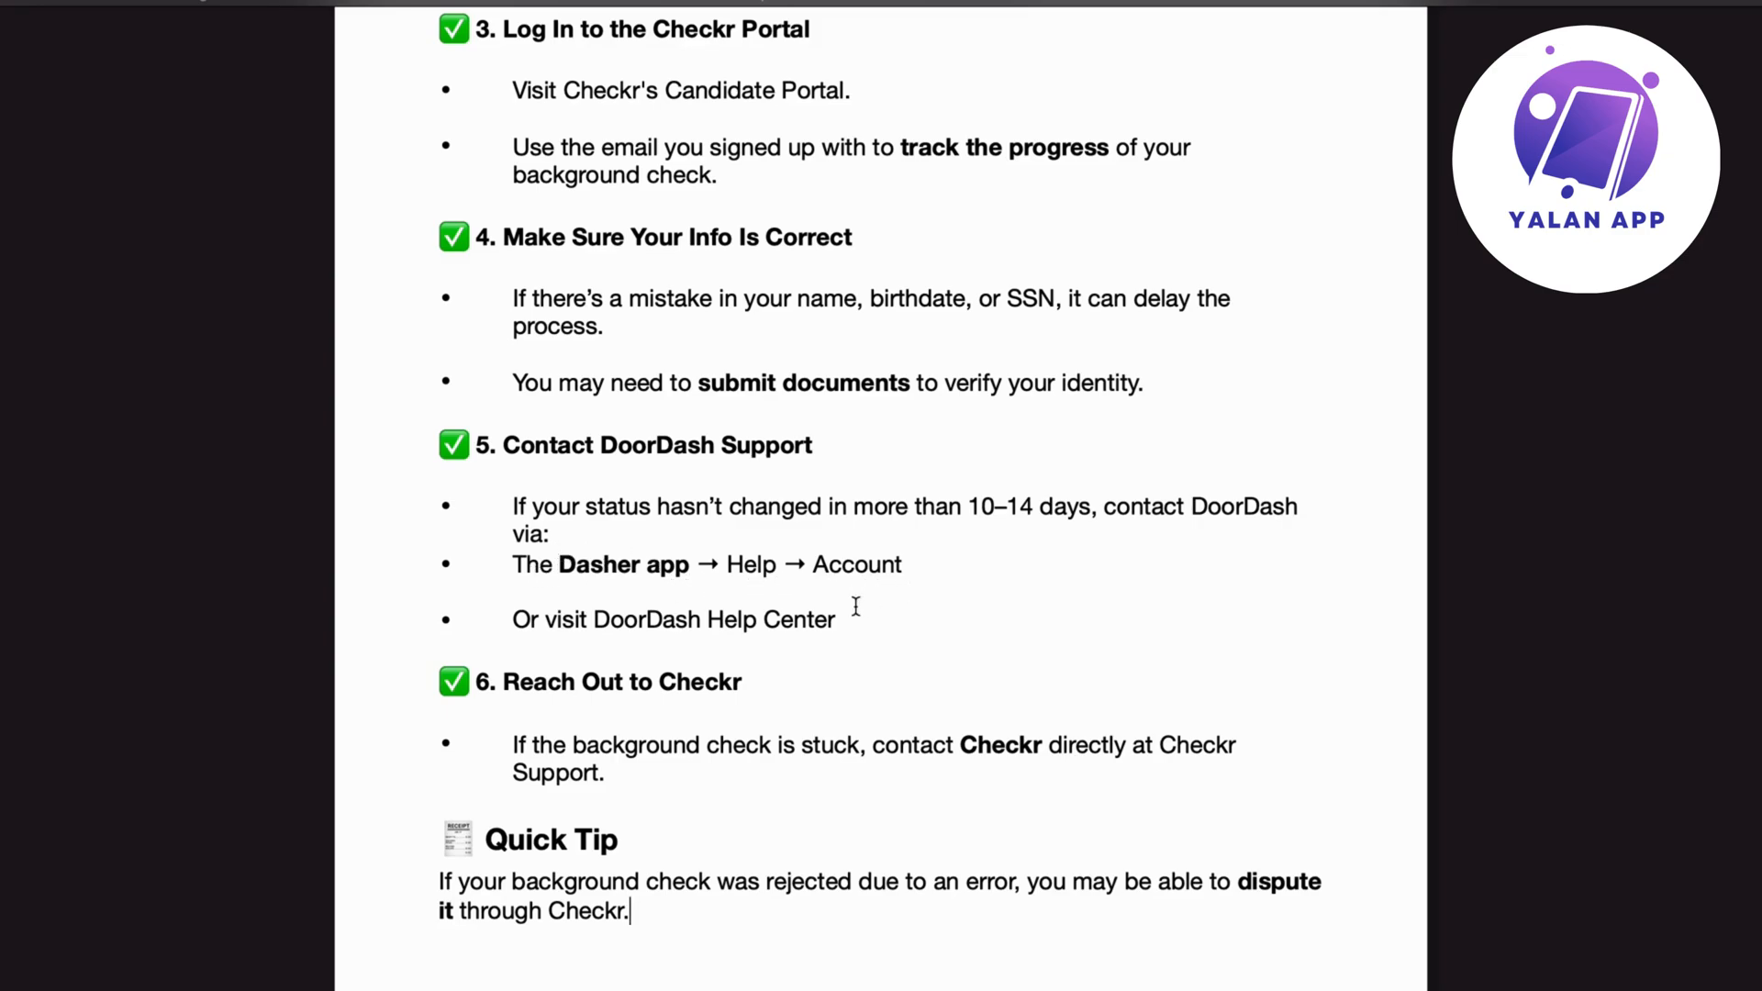
pyautogui.moveTo(822, 642)
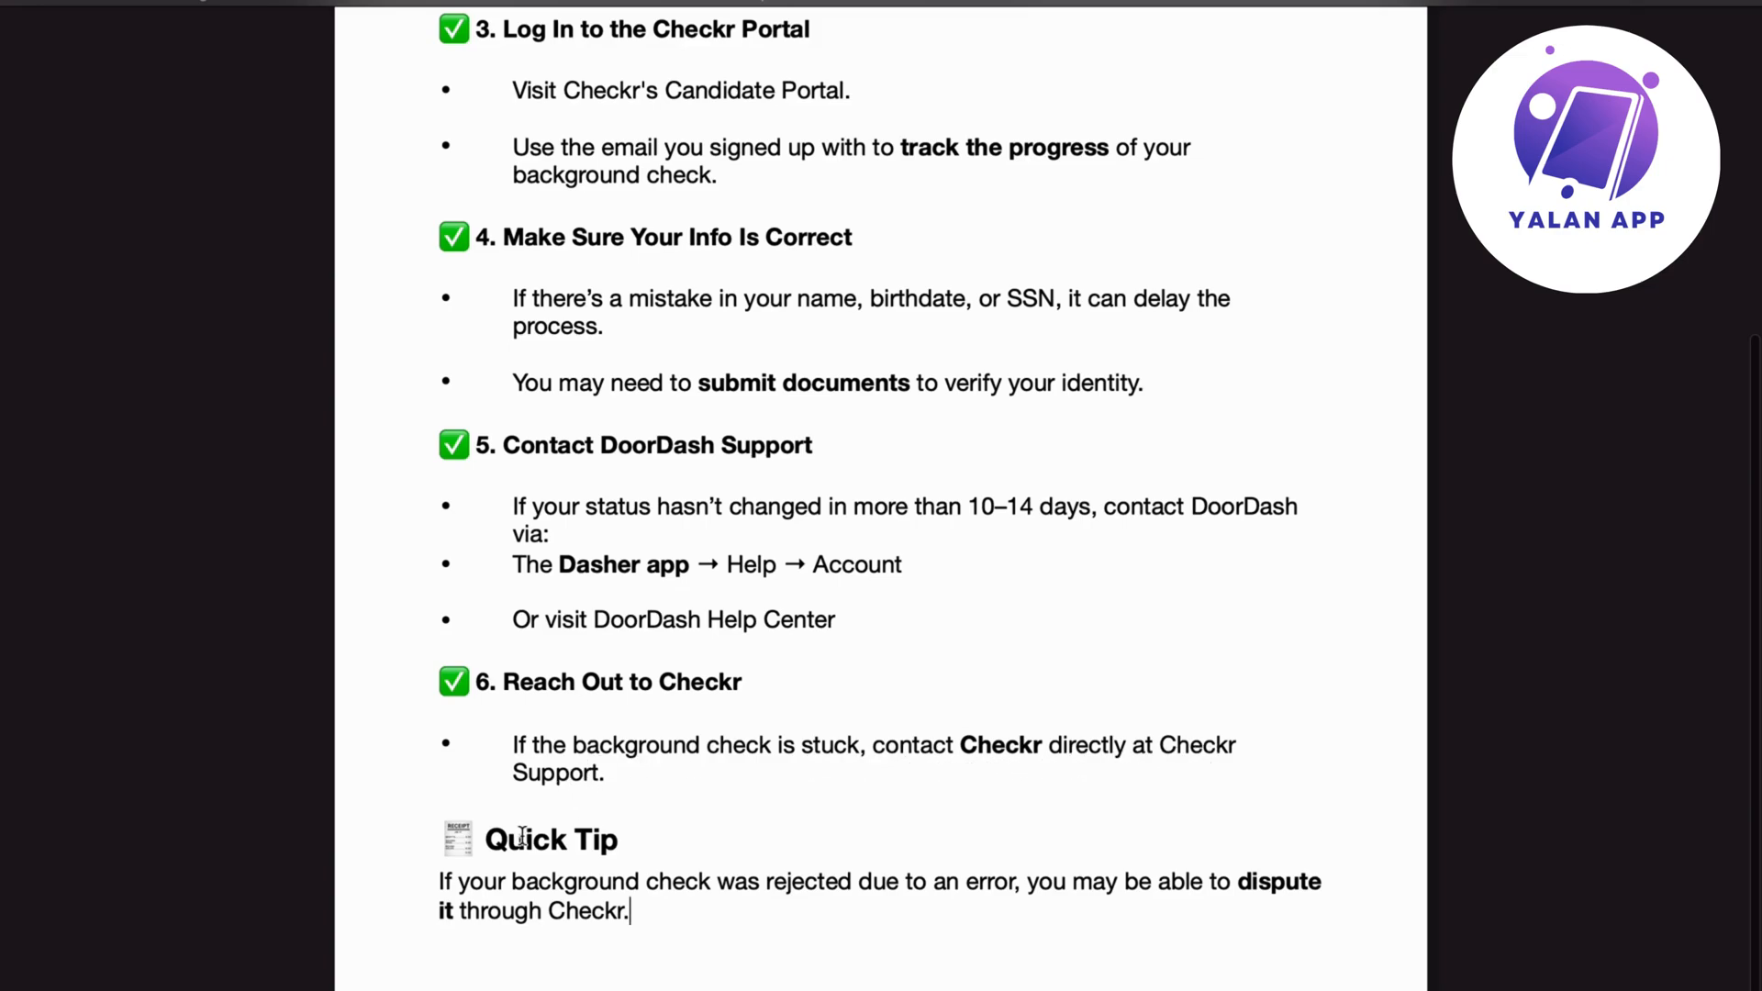
pyautogui.moveTo(592, 891)
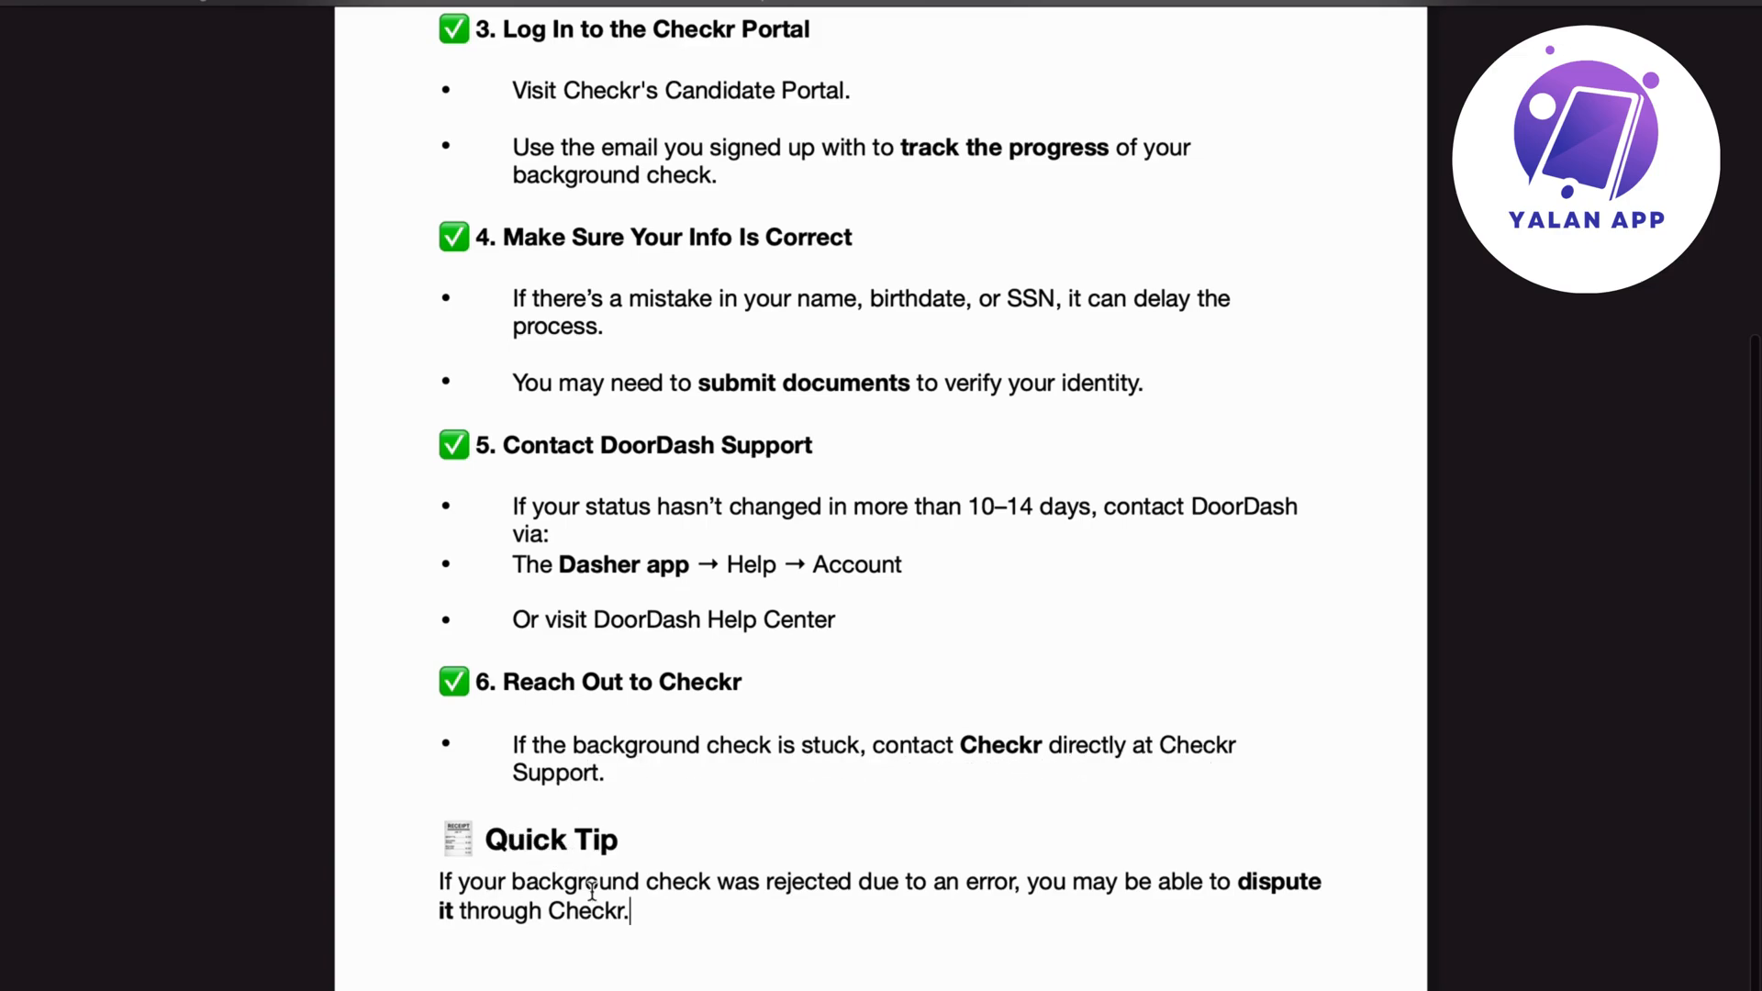